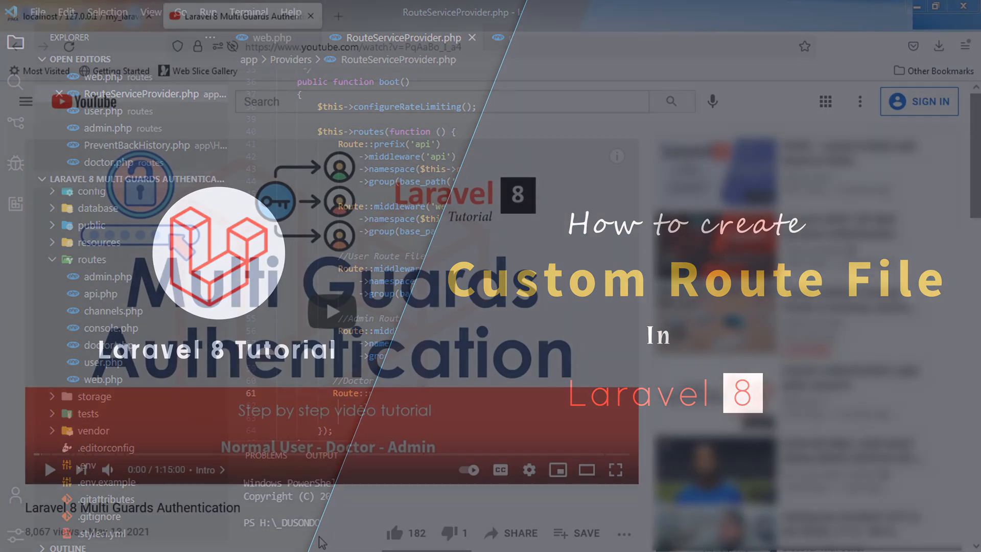
Scroll to the multi-guards video comment asking how to add routes/admin.php and routes/doctor.php
click(241, 17)
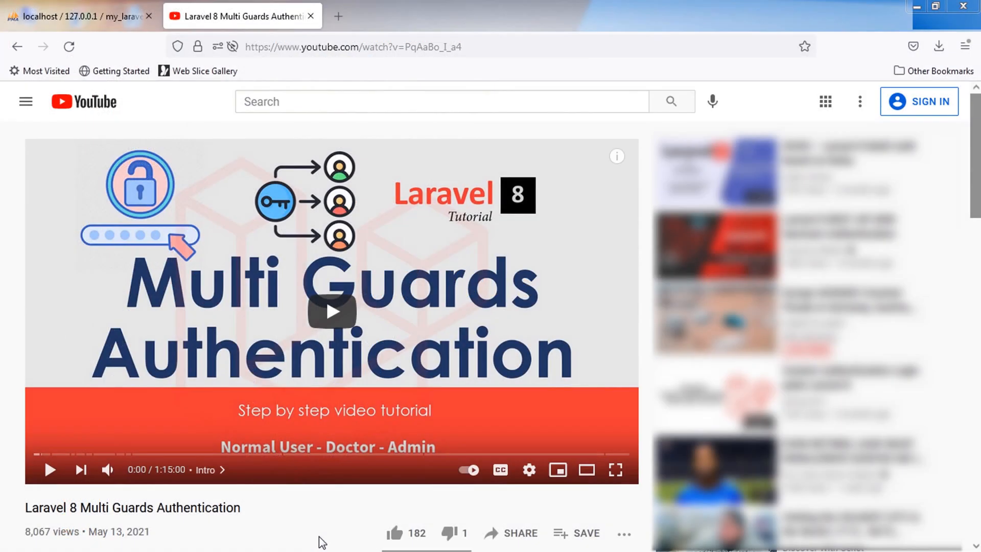
scroll(down, 3)
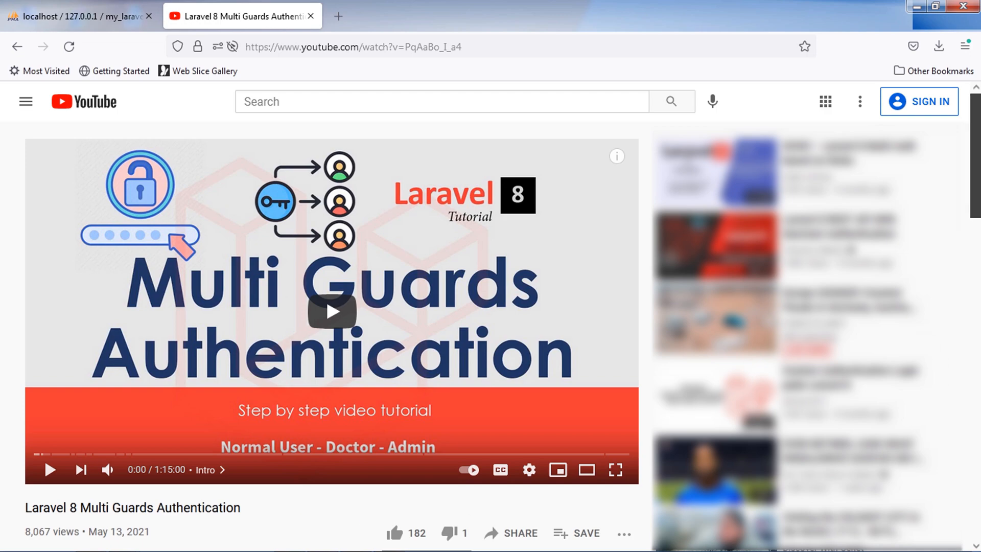
scroll(down, 3)
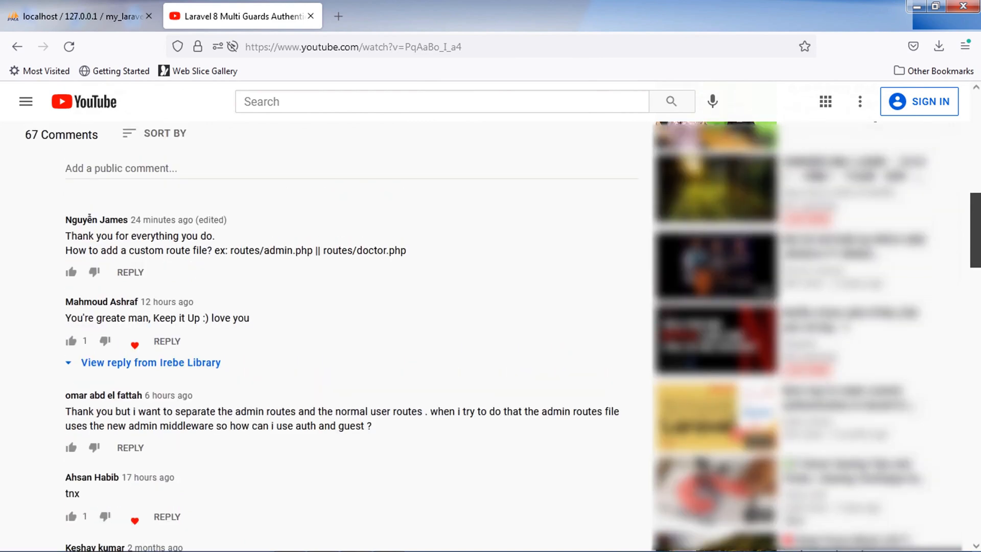
scroll(down, 3)
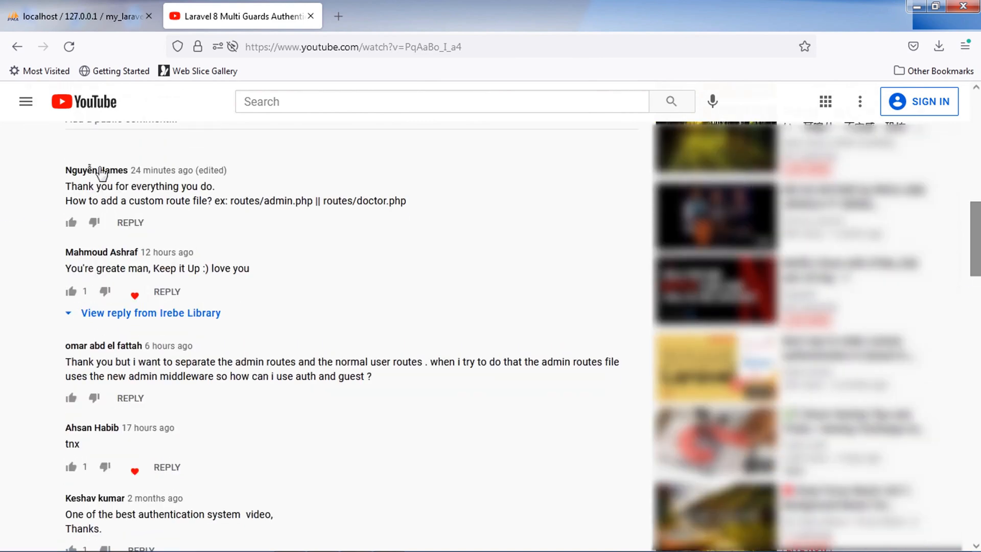
mouse_move(423, 220)
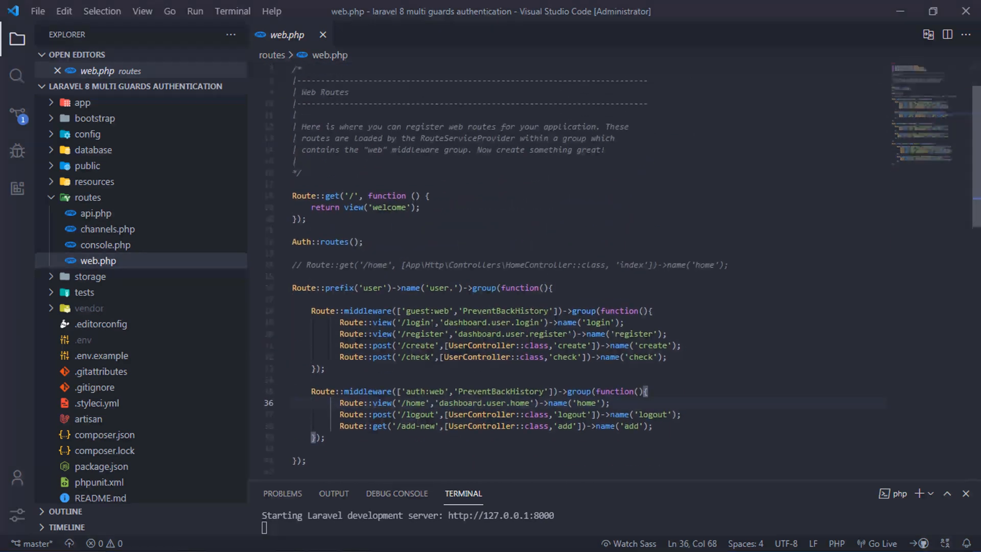
scroll(down, 3)
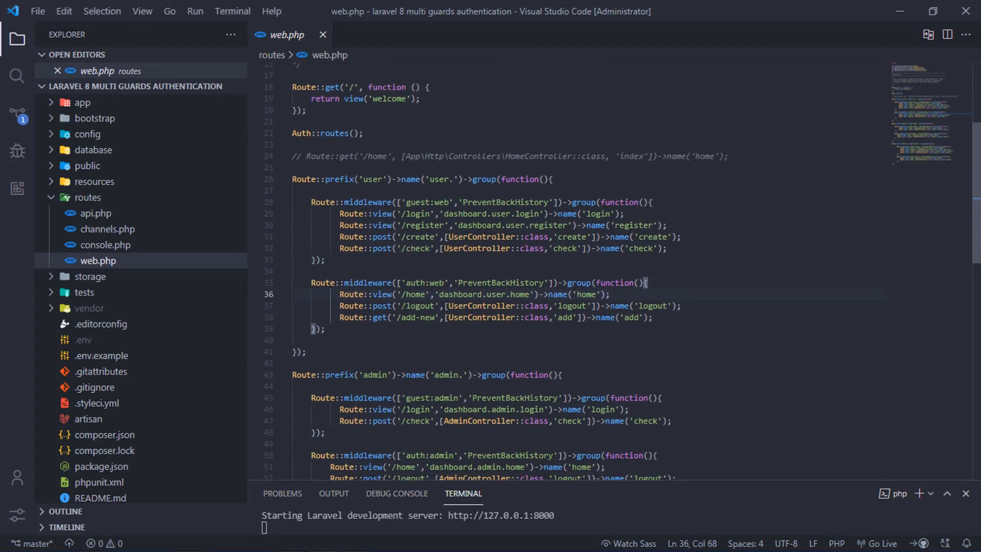
scroll(down, 3)
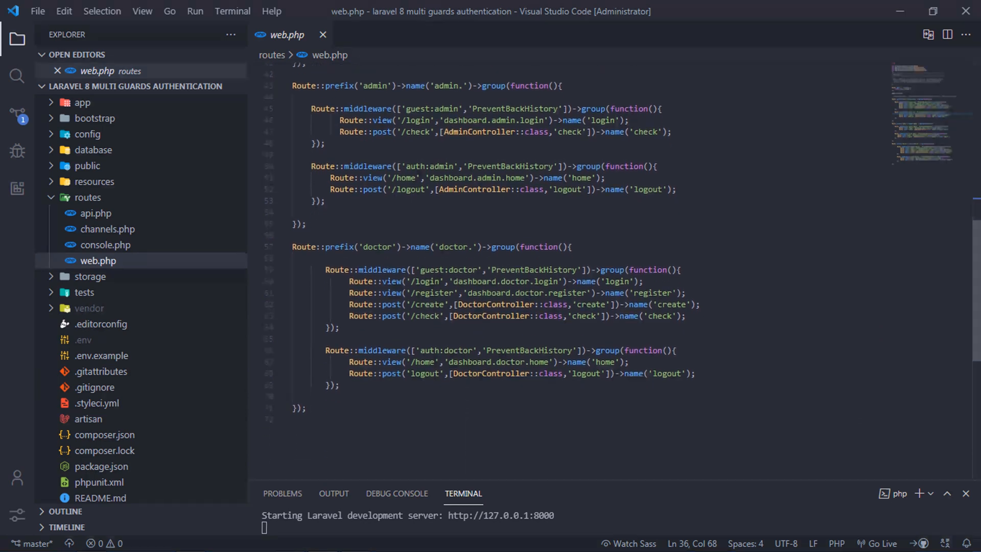
scroll(down, 3)
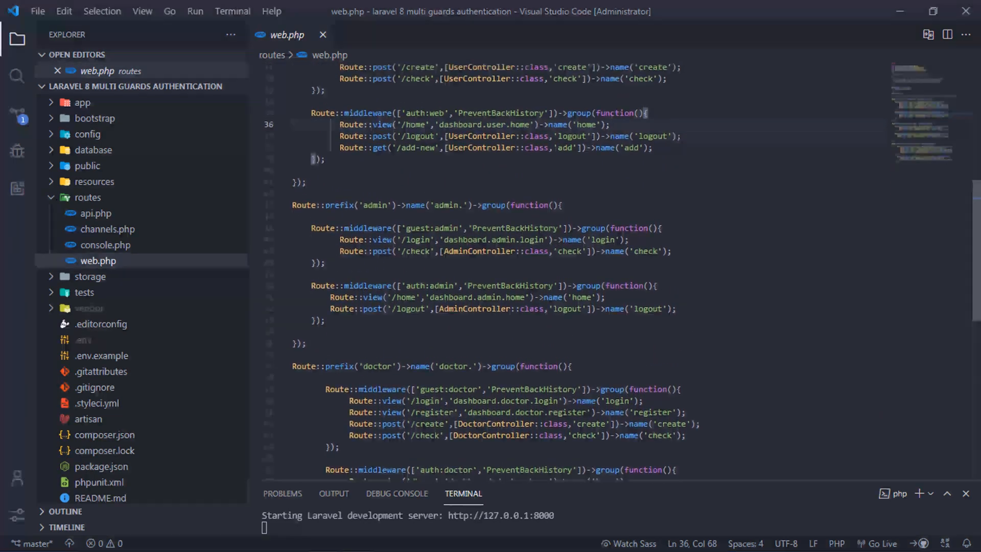
scroll(up, 3)
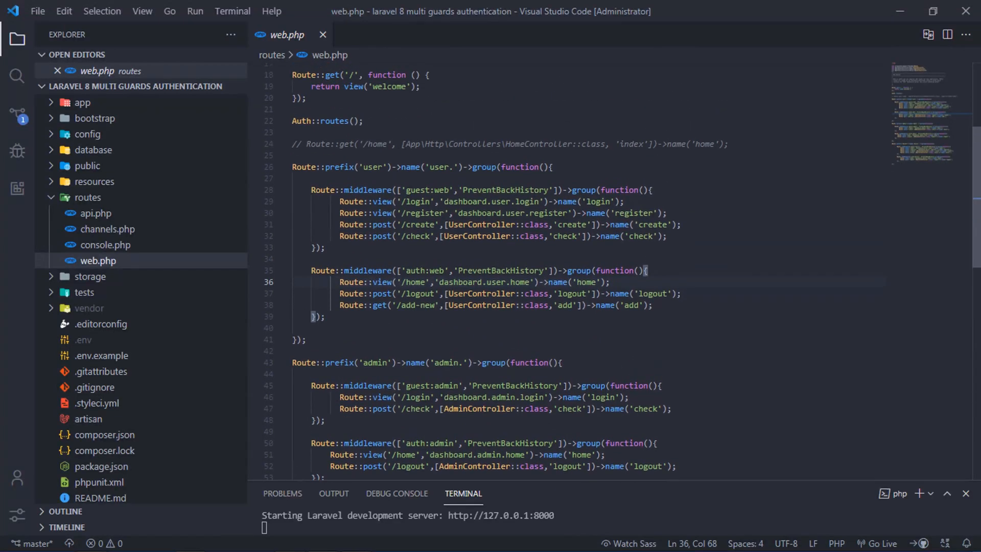
mouse_move(658, 334)
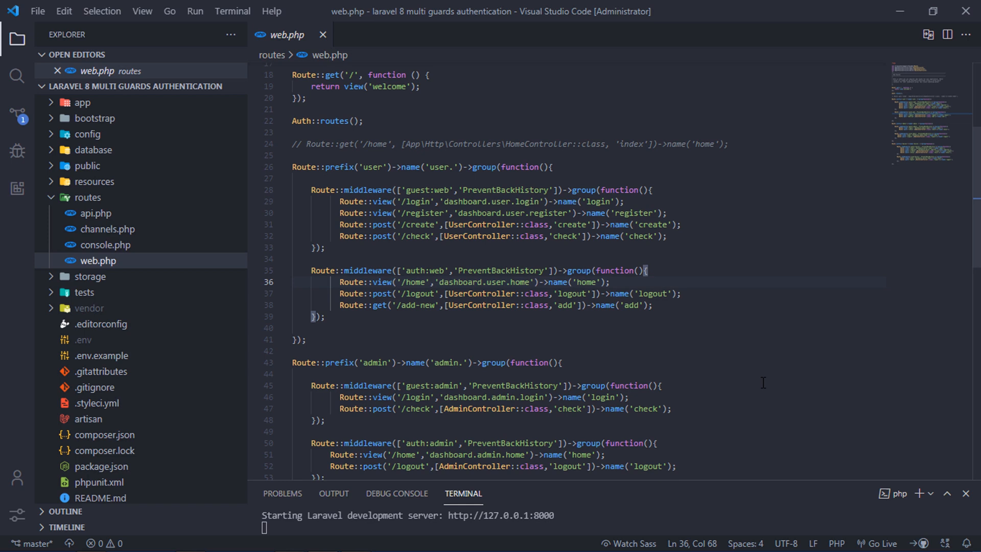
click(608, 282)
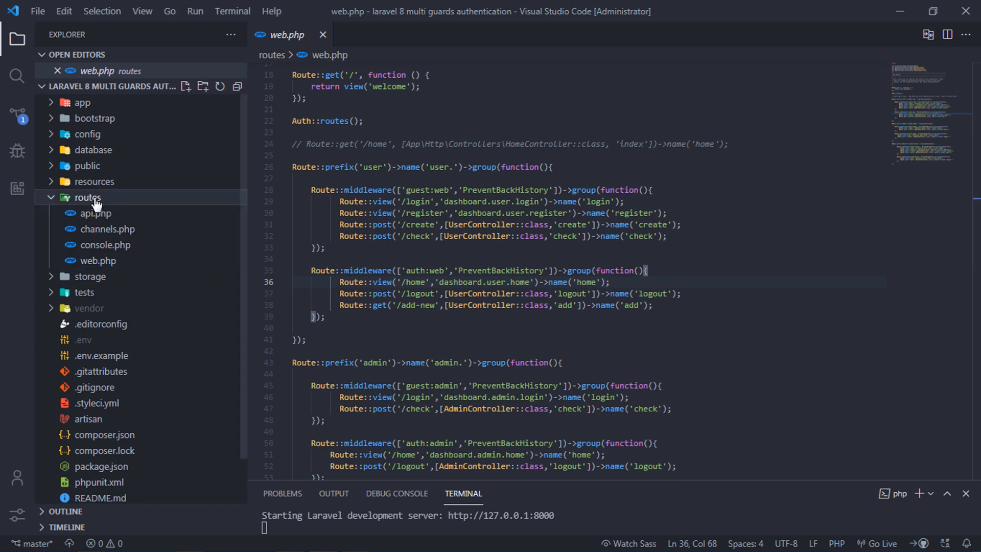
Create routes/user.php and start it with <?php
click(185, 86)
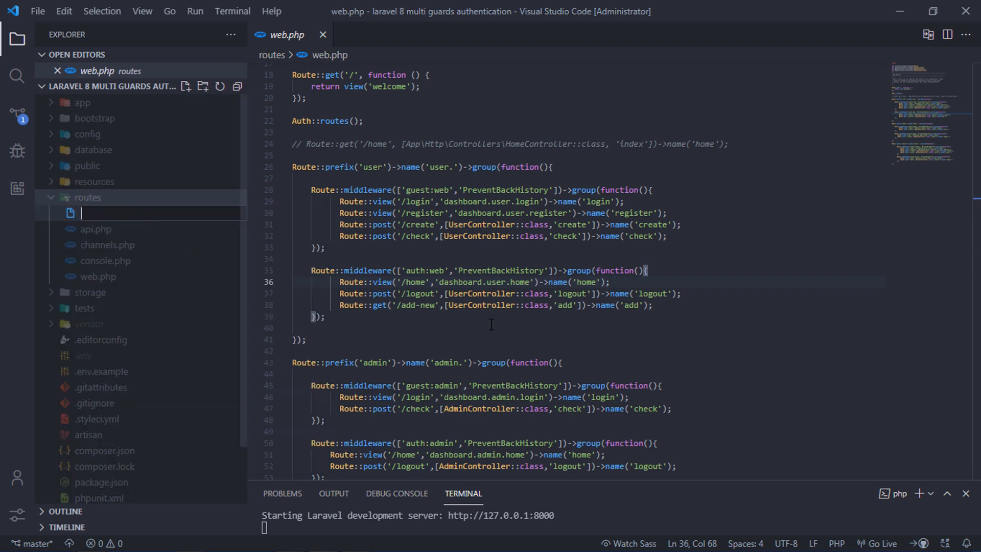
text(user.php)
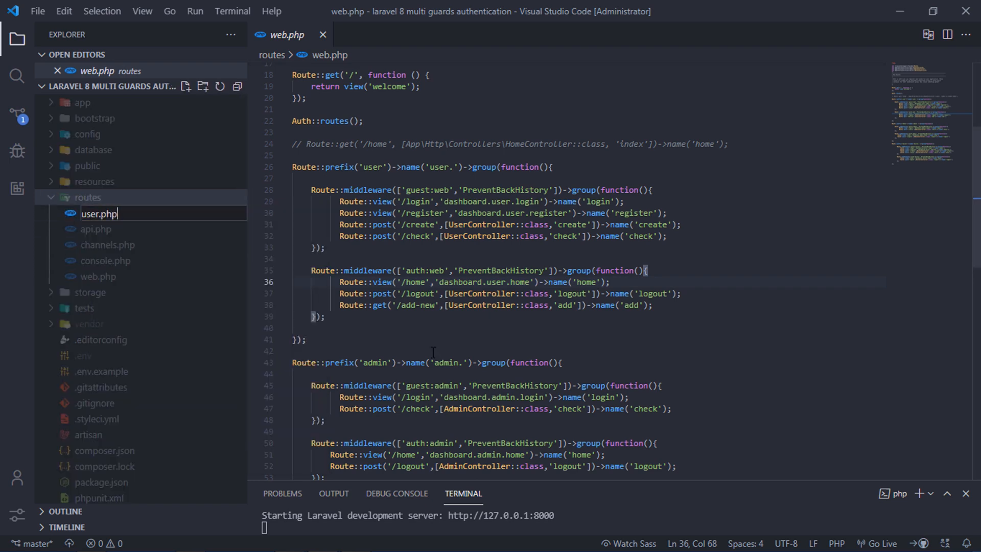
key(Enter)
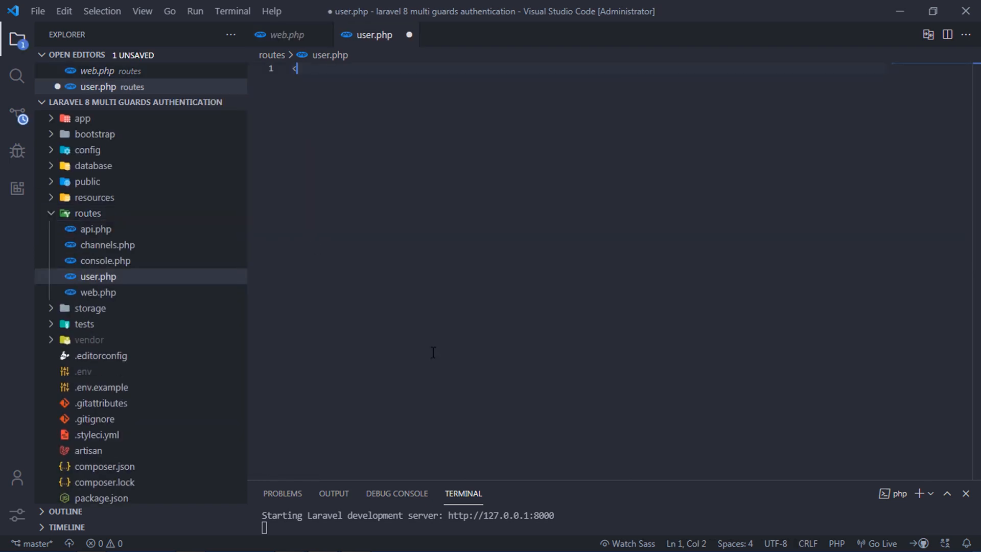
text(?php)
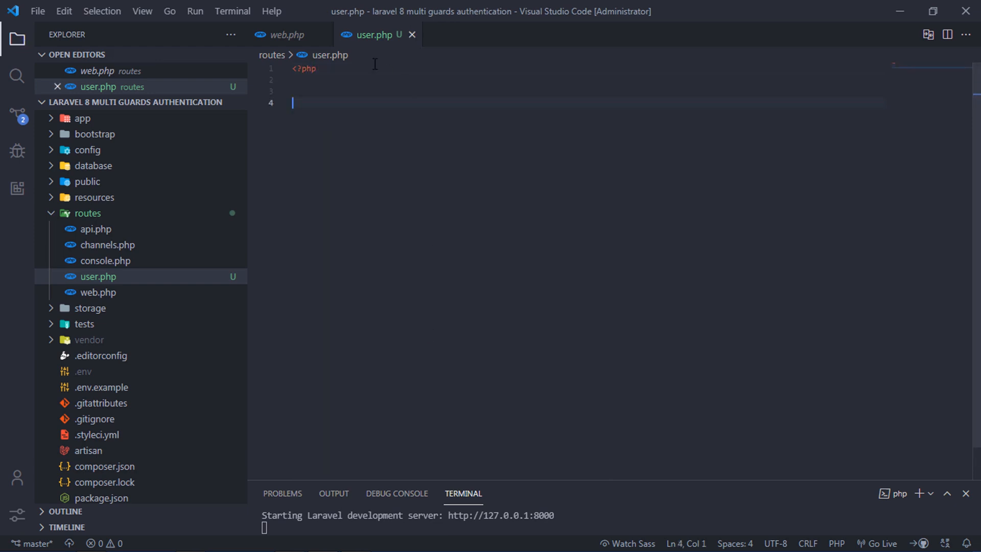
Move the user route group from web.php into user.php and save it
click(286, 34)
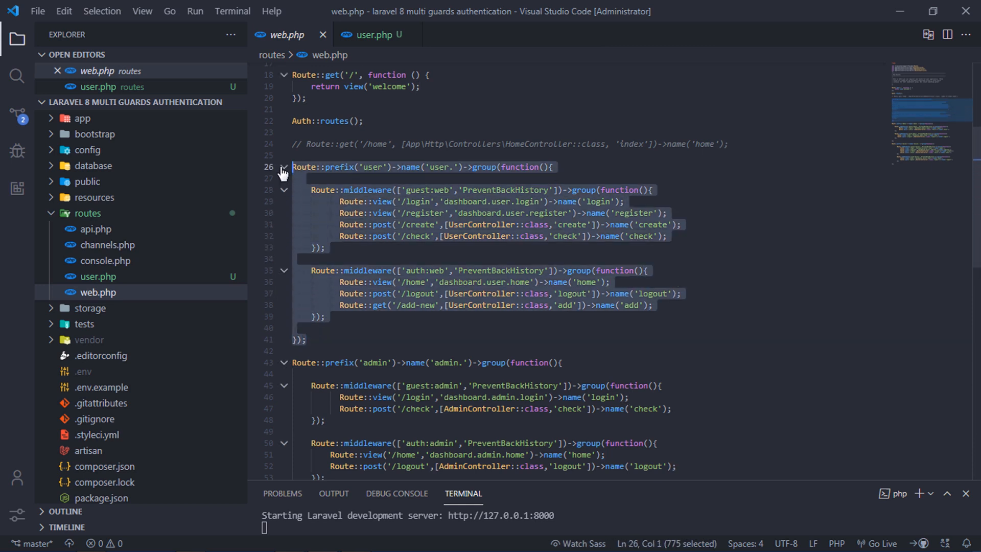
right_click(438, 206)
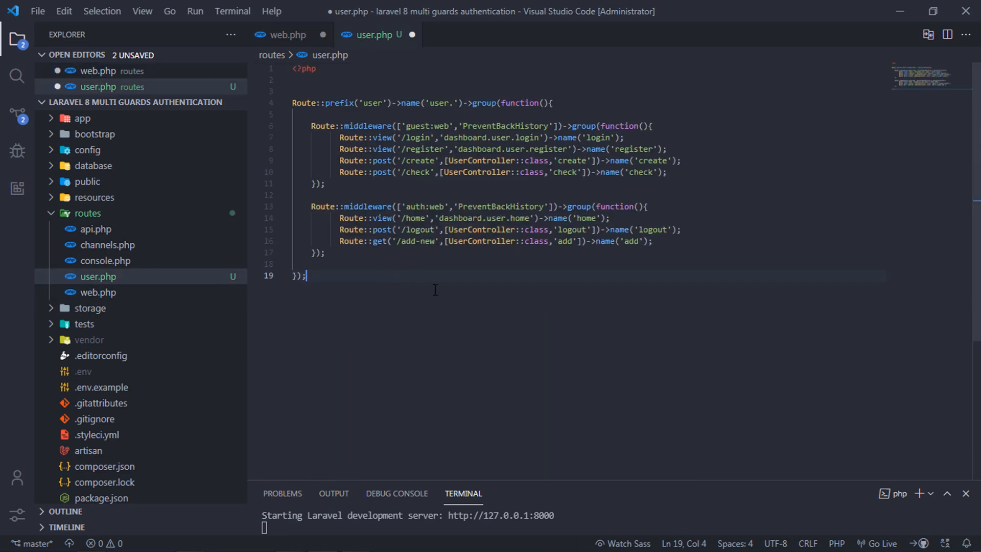
key(ctrl+s)
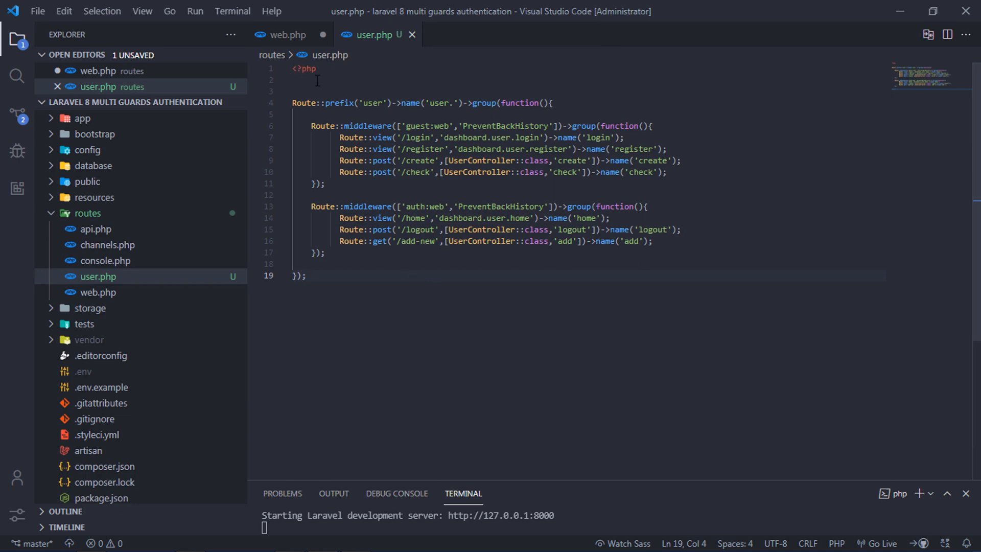
click(288, 34)
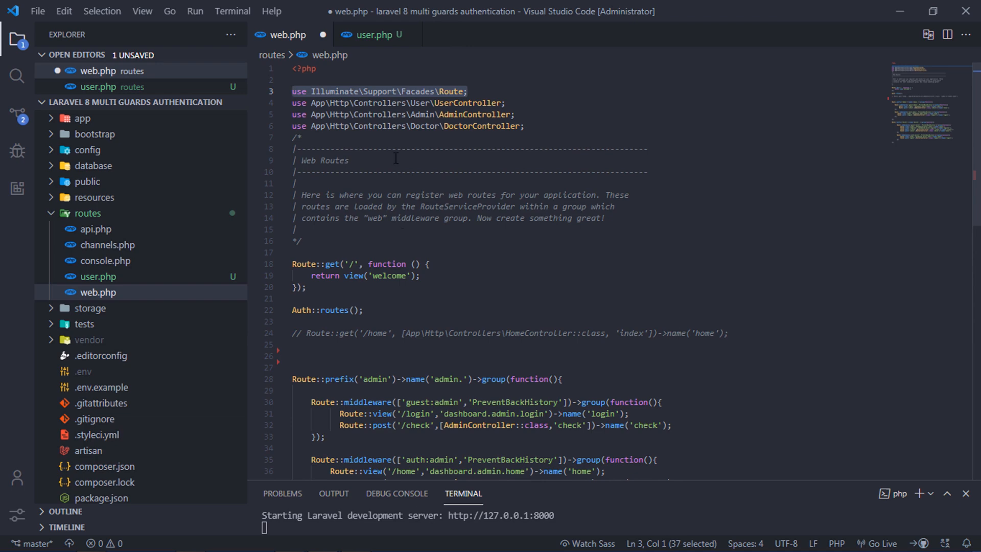
Add Route facade and UserController use lines to user.php, removing UserController from web.php
click(369, 34)
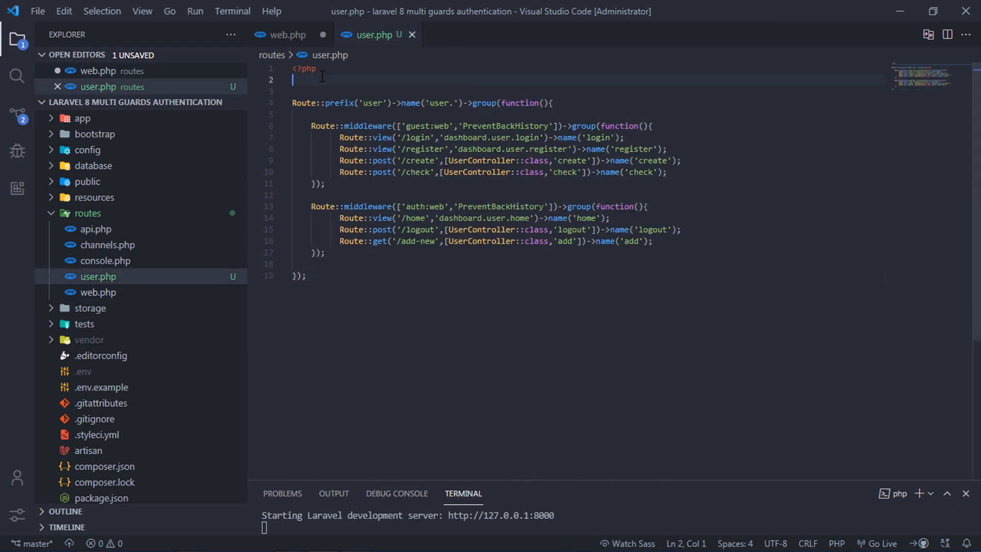
text(use Illuminate\Support\Facades\Route;)
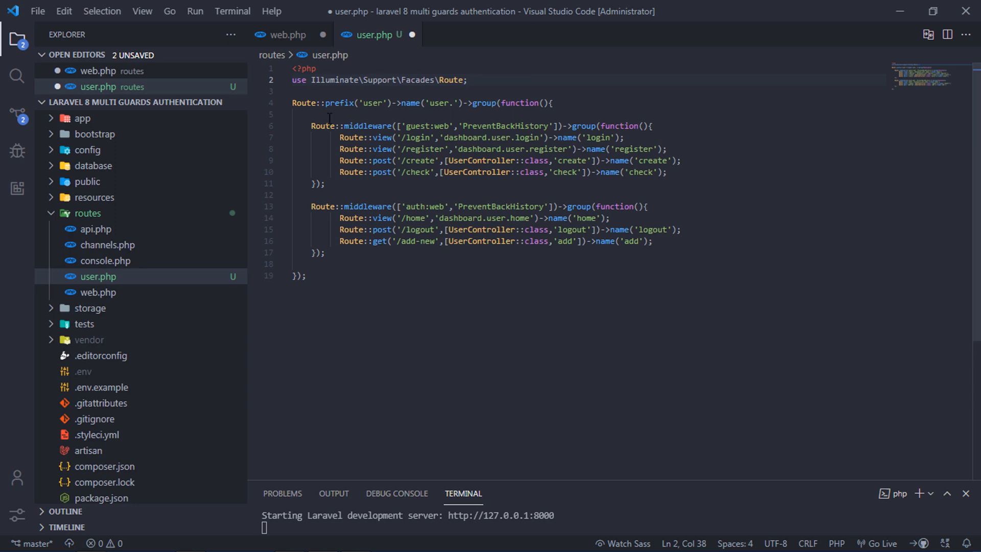
click(288, 34)
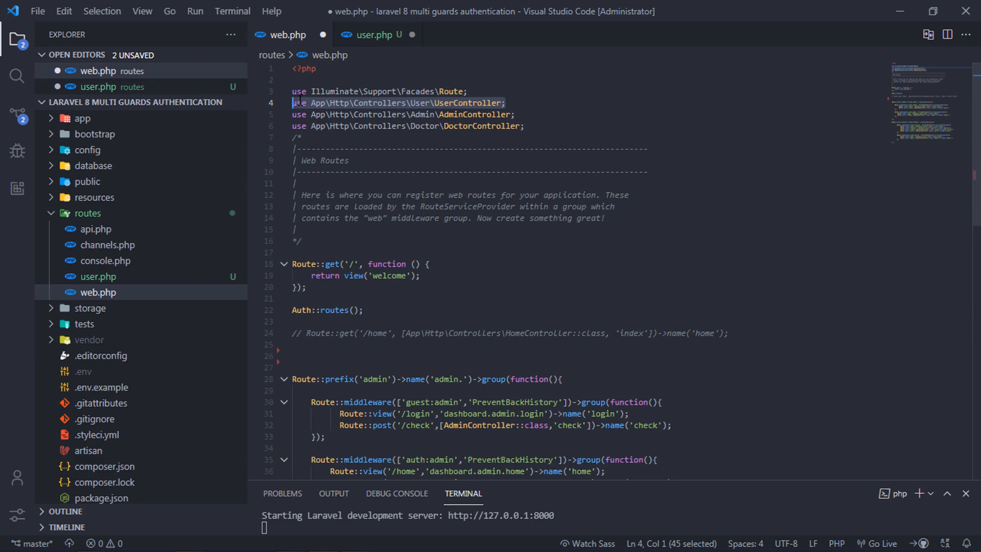
key(Delete)
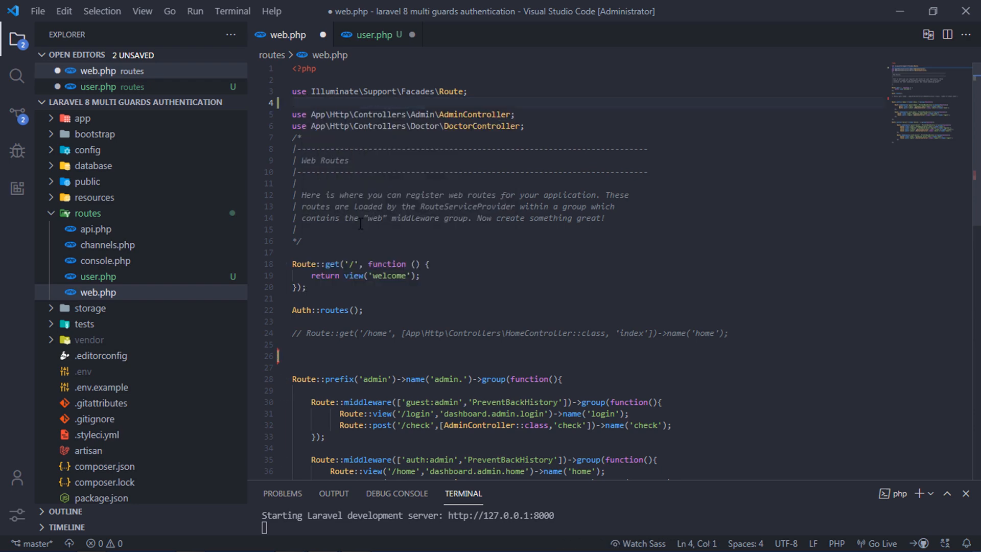
click(370, 34)
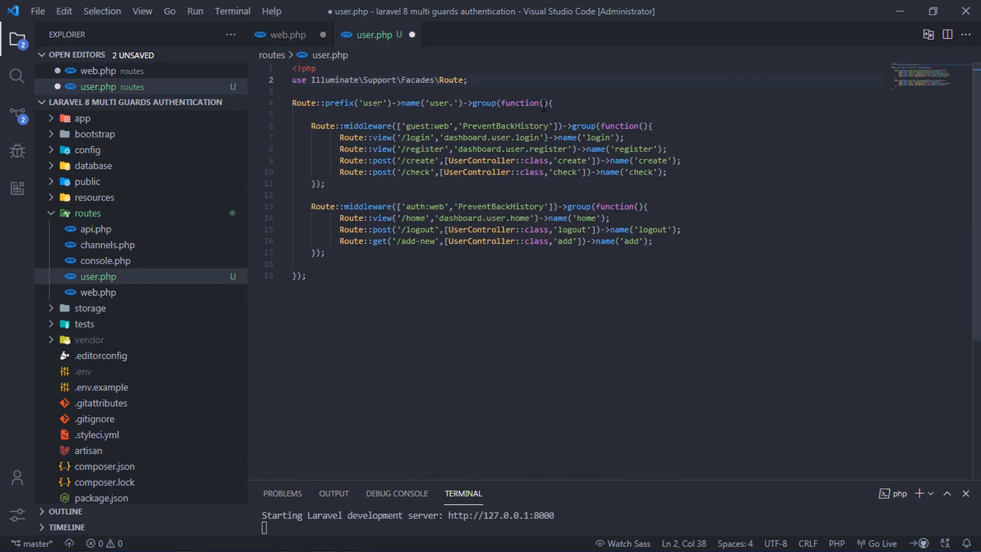
text(use App\Http\Controllers\User\UserController;)
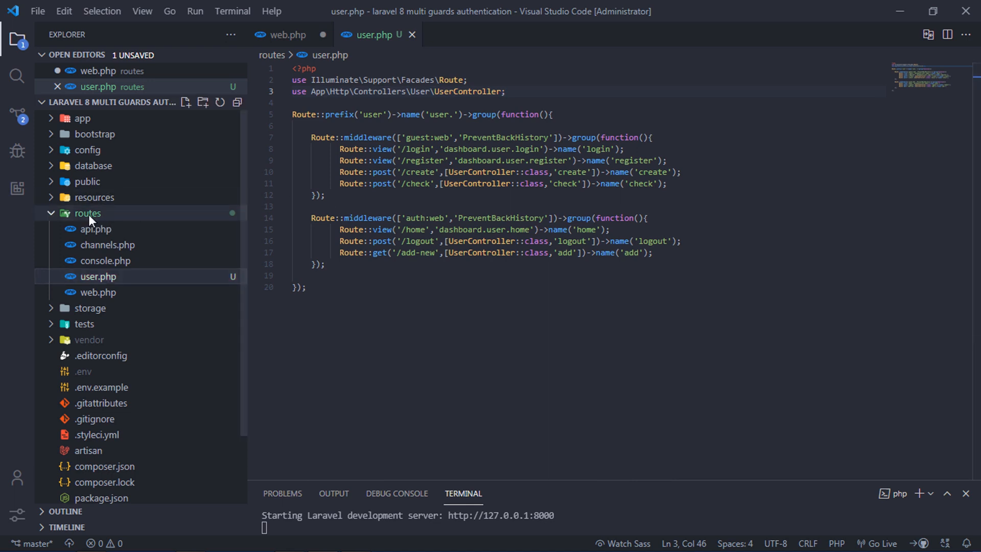
Set up routes/admin.php with <?php and the guest and authenticated admin route groups
text(ad)
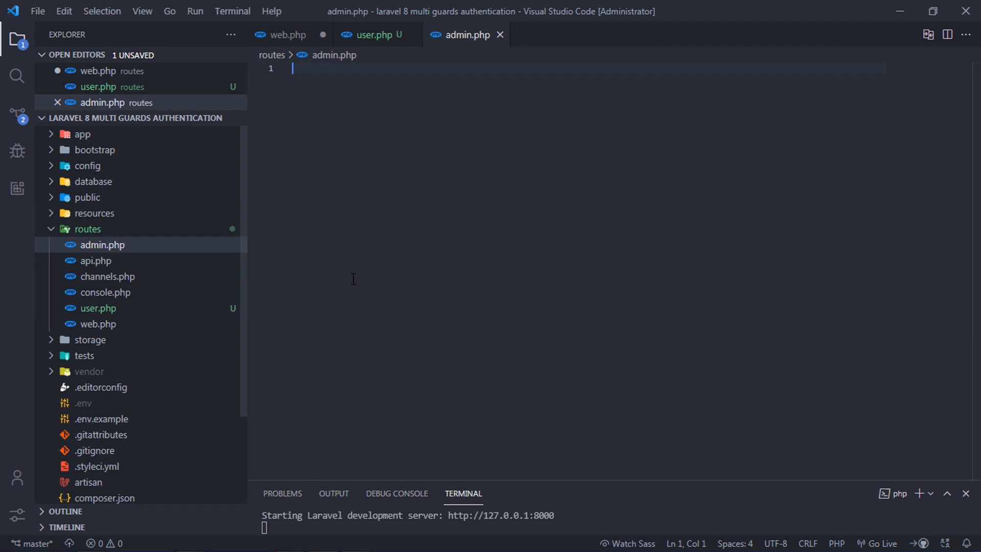
text(<?php)
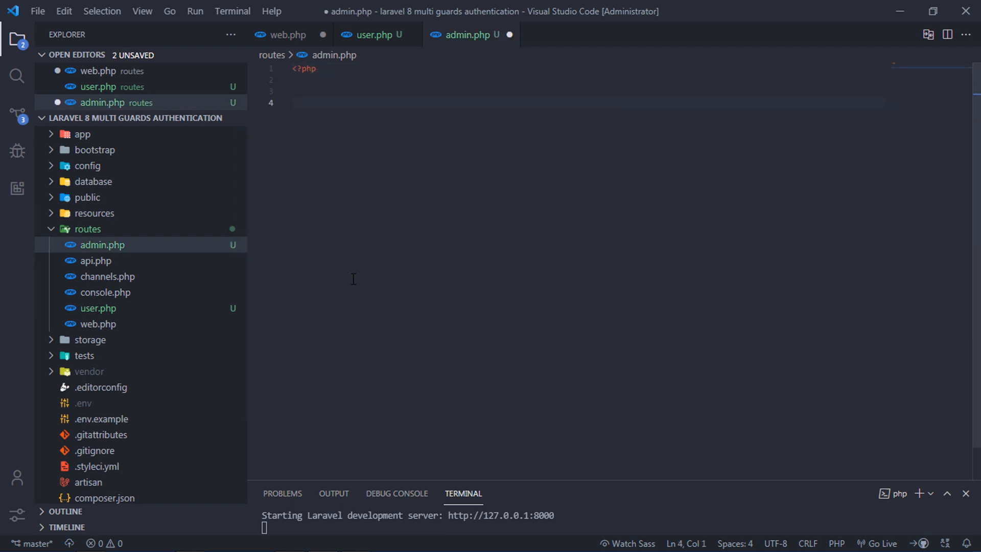
click(287, 34)
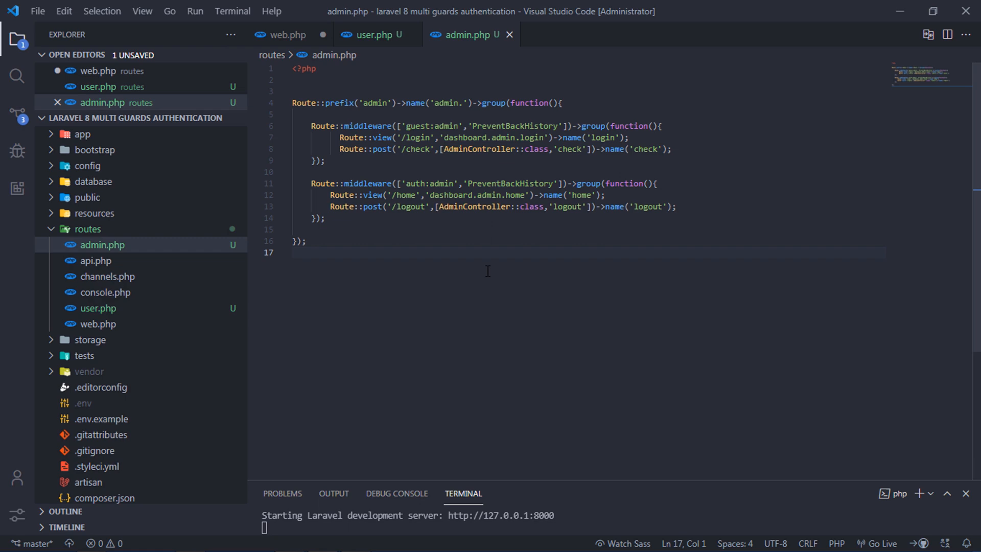
click(287, 34)
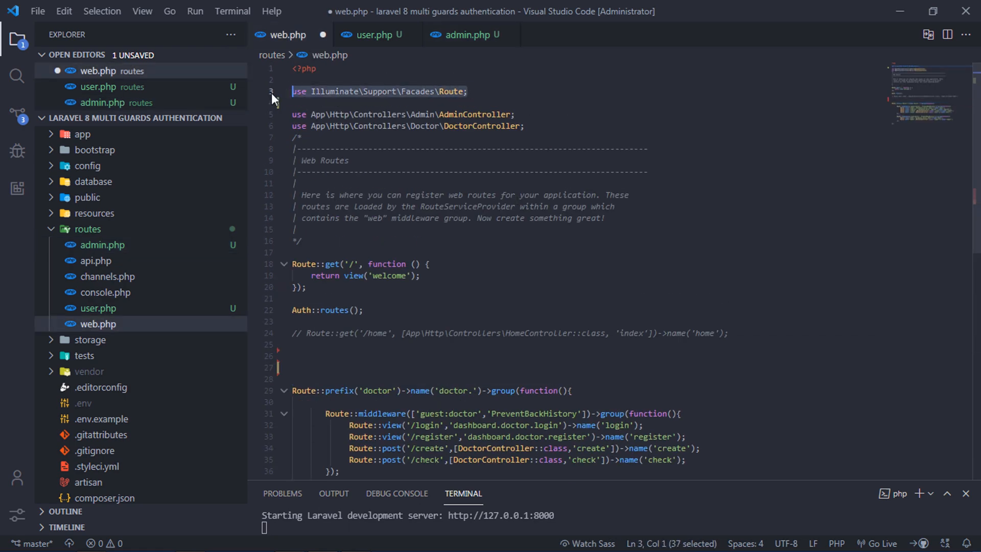
Add the Route facade and AdminController use lines at the top of admin.php
right_click(379, 92)
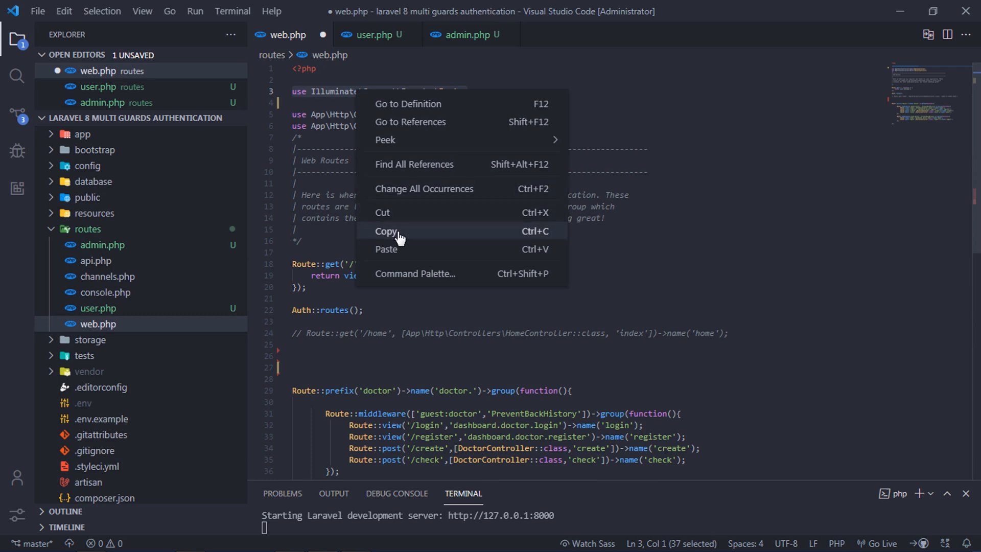
click(466, 34)
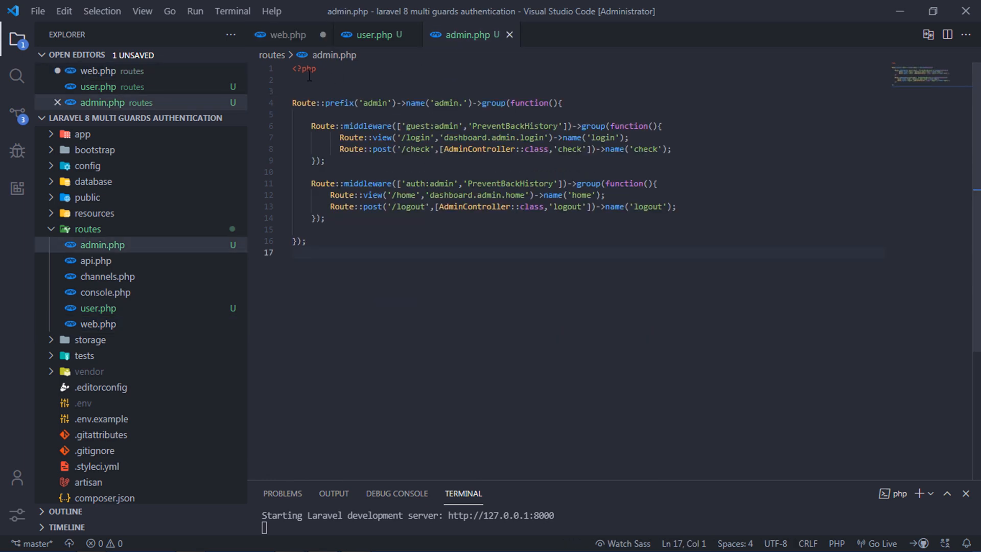
text(use Illuminate\Support\Facades\Route;)
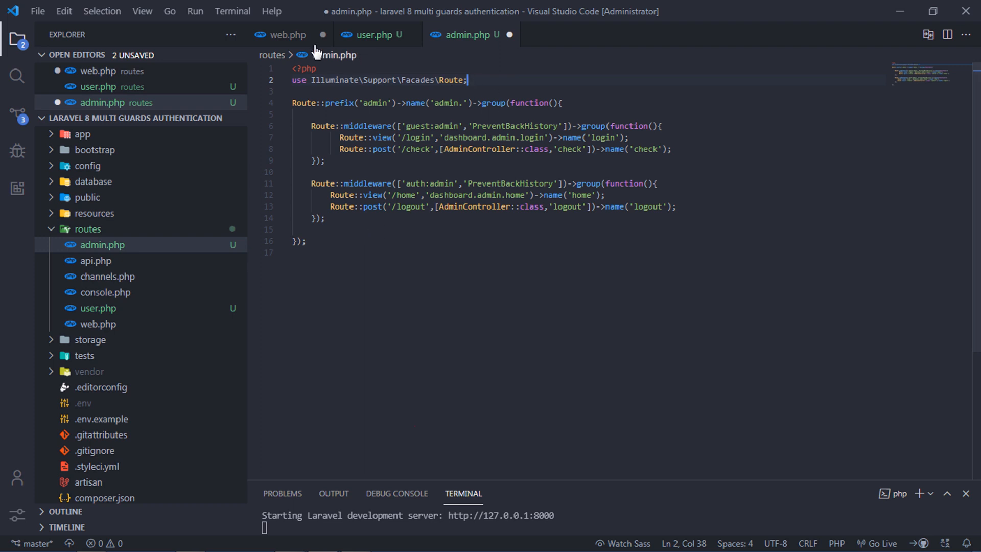
click(288, 35)
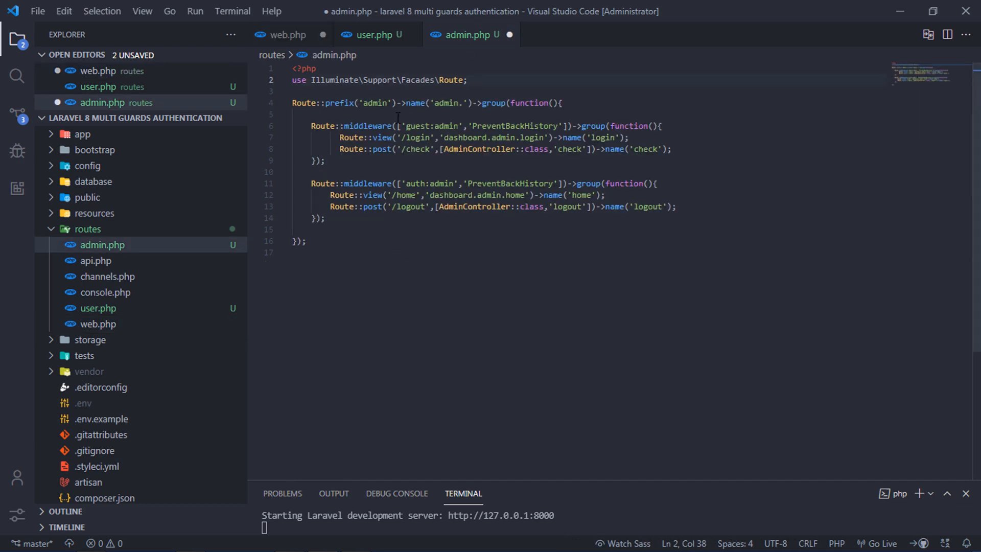
text(use App\Http\Controllers\Admin\AdminController;)
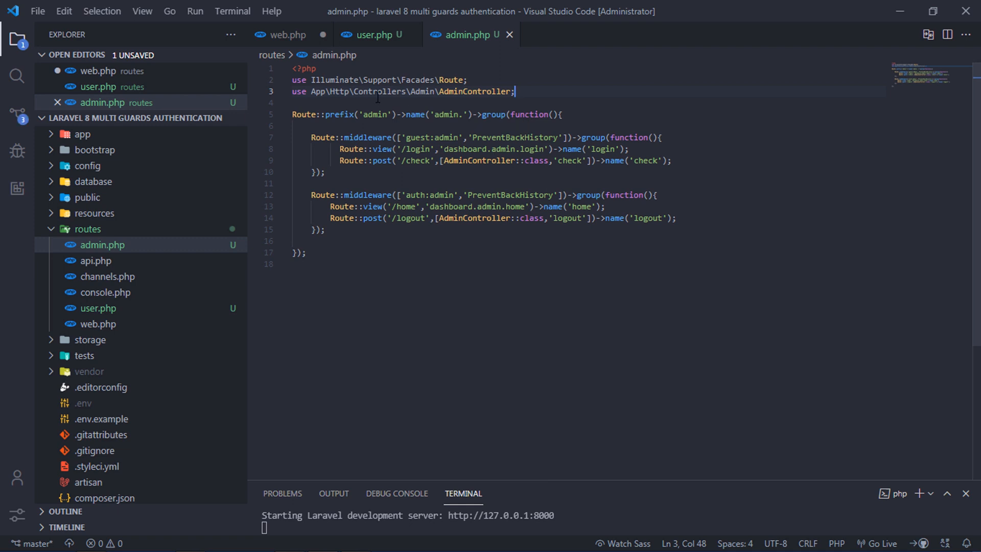
mouse_move(87, 230)
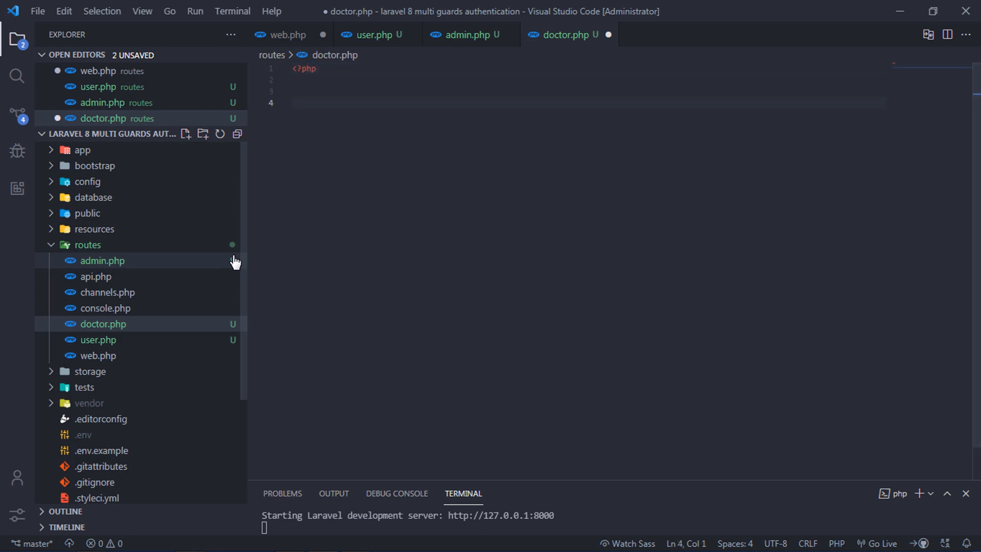
Cut the doctor route group from web.php and paste it into doctor.php
click(287, 34)
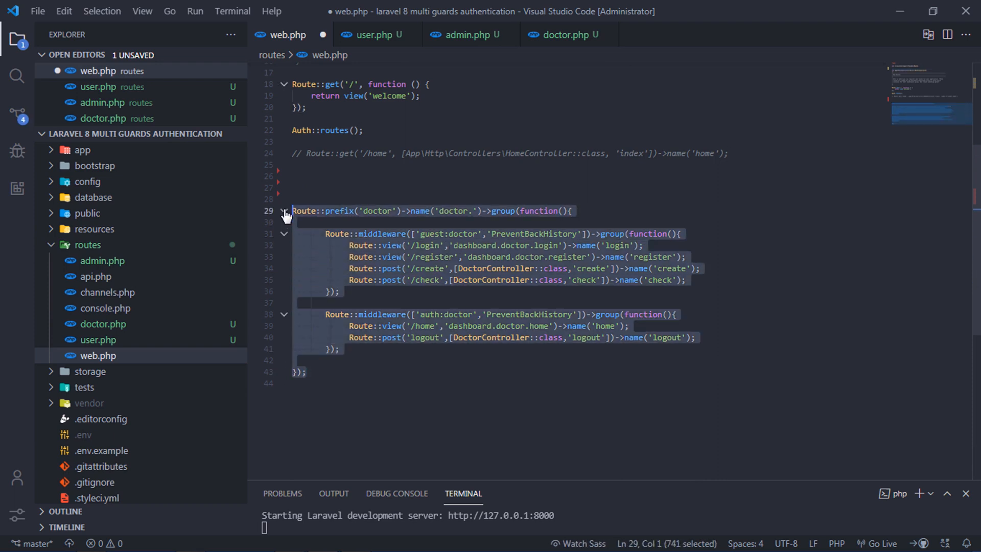
key(Delete)
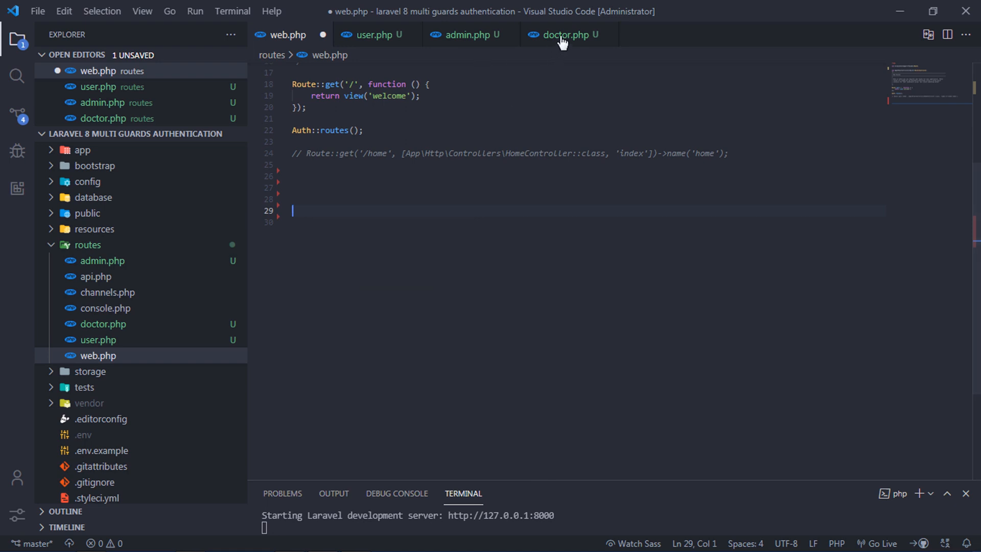
click(566, 34)
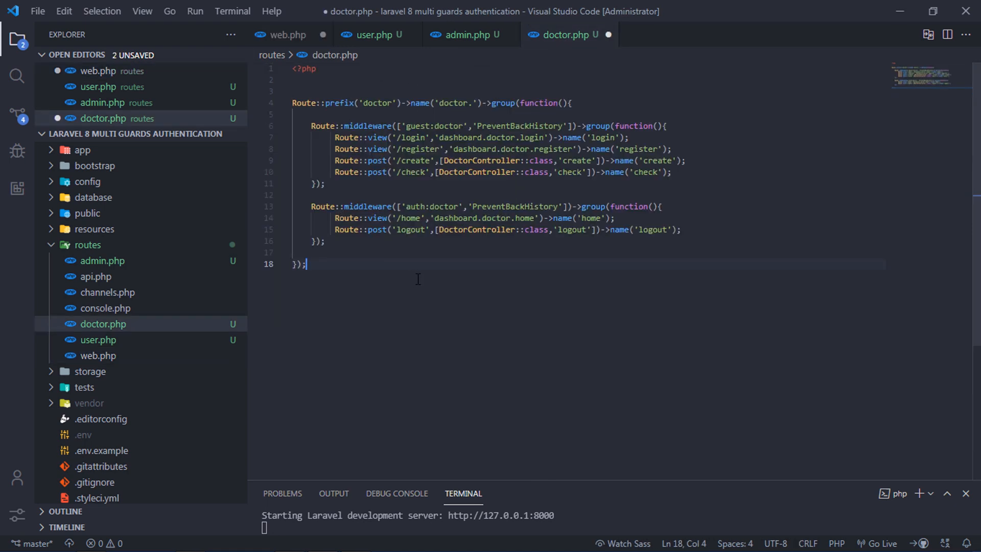
click(288, 34)
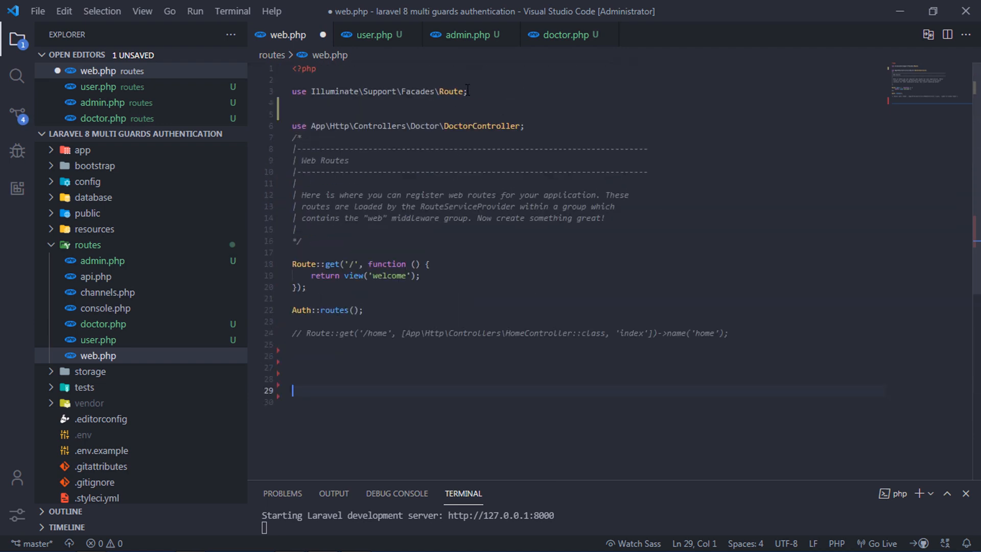
Add Route facade and DoctorController use lines to doctor.php, removing DoctorController from web.php
right_click(382, 91)
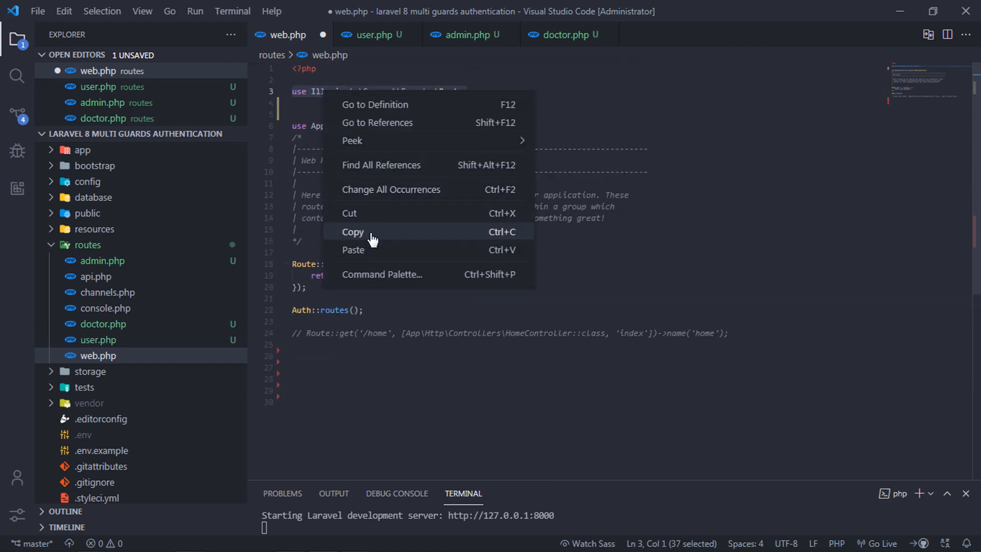
click(561, 34)
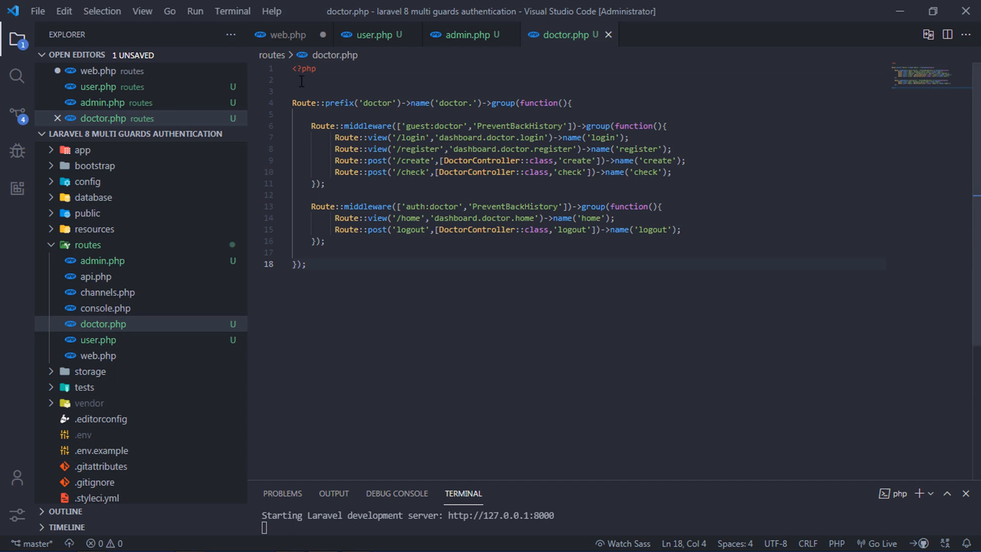
text(use Illuminate\Support\Facades\Route;)
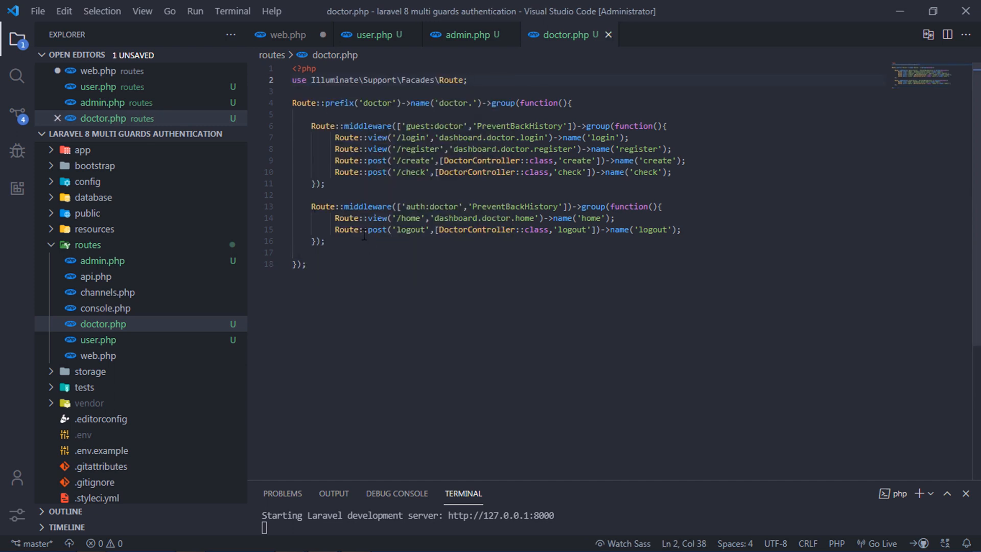
mouse_move(289, 35)
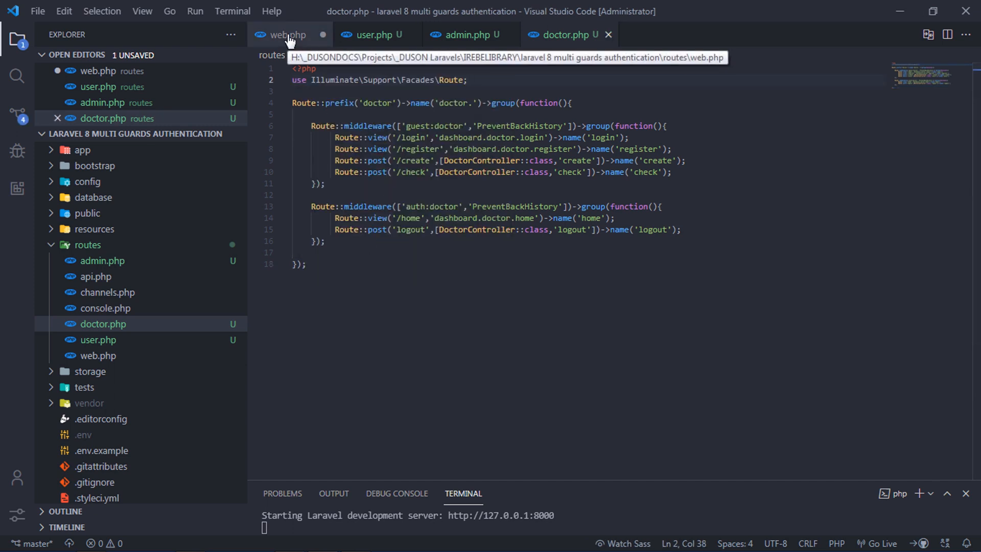
click(290, 34)
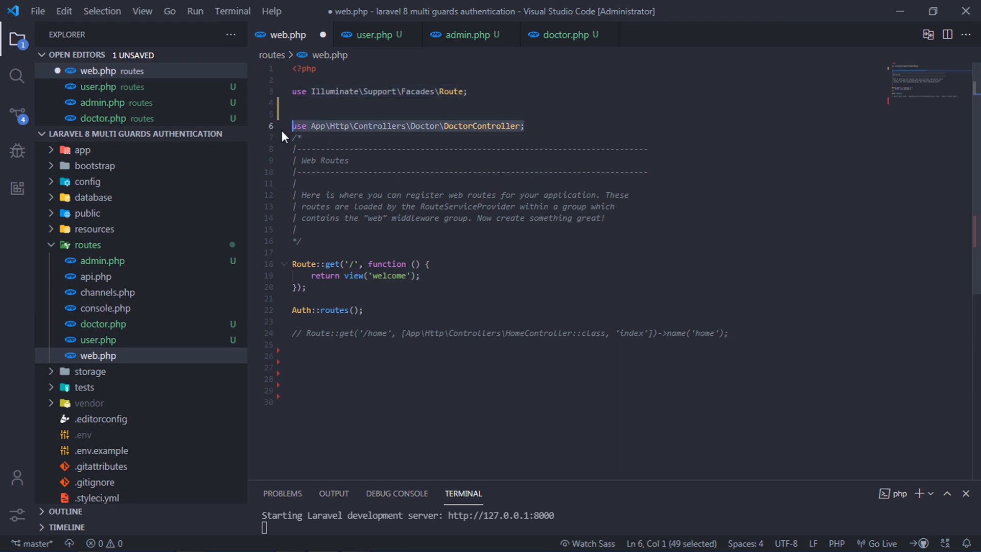
key(Delete)
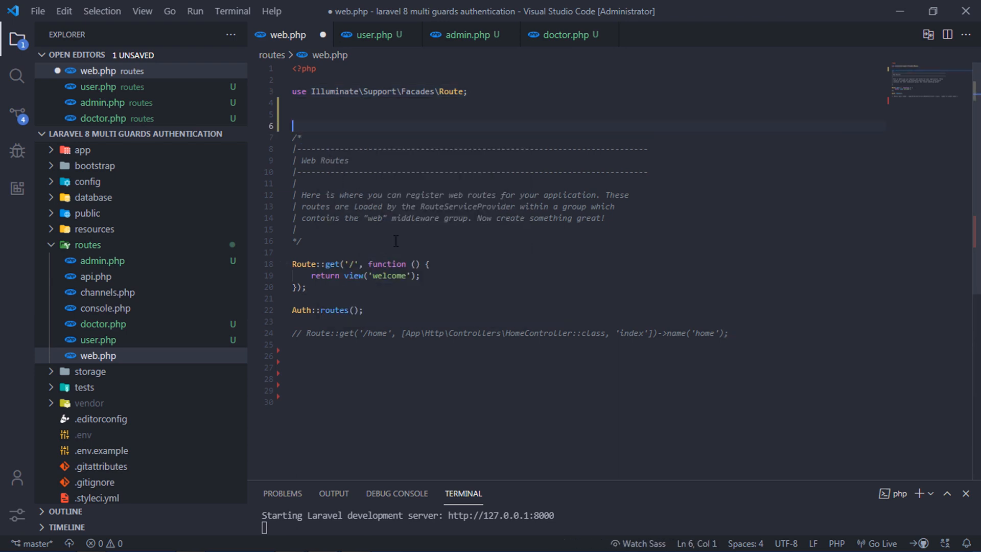
click(564, 34)
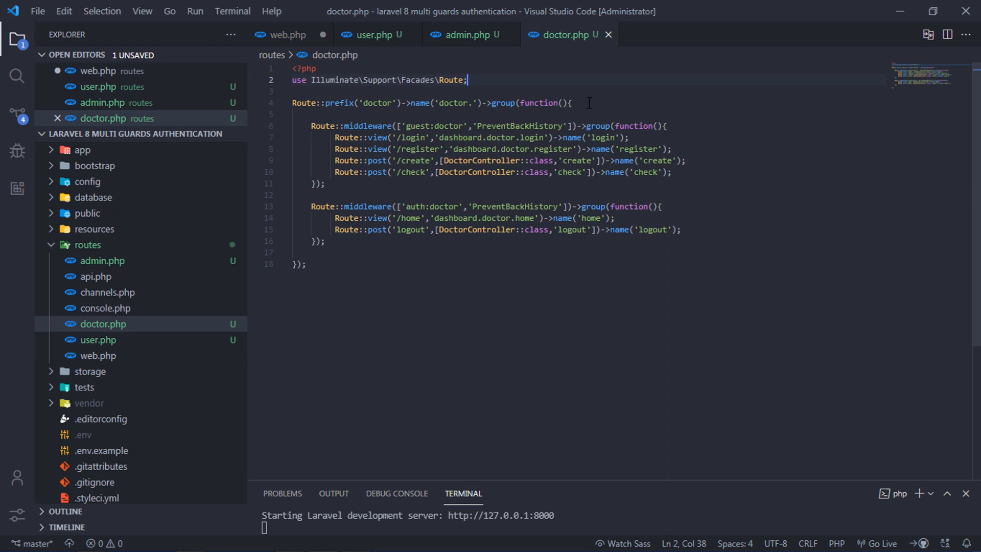
text(use App\Http\Controllers\Doctor\DoctorController;)
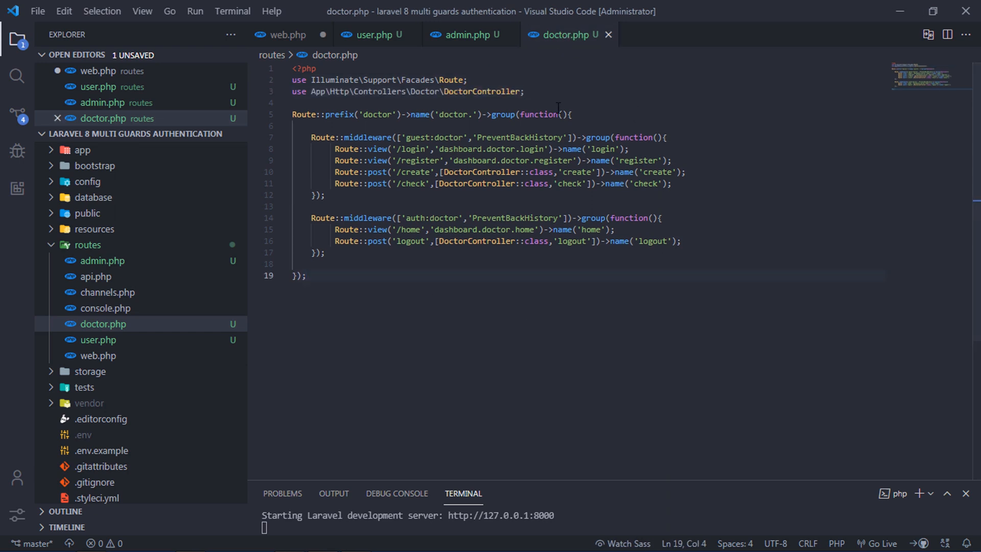
Review admin.php and user.php, then save web.php
click(465, 34)
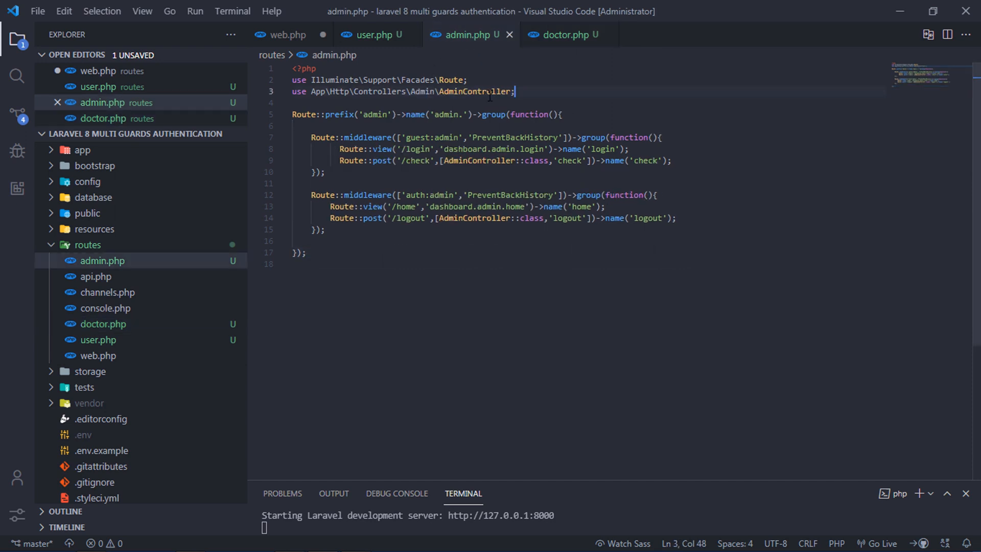
click(373, 34)
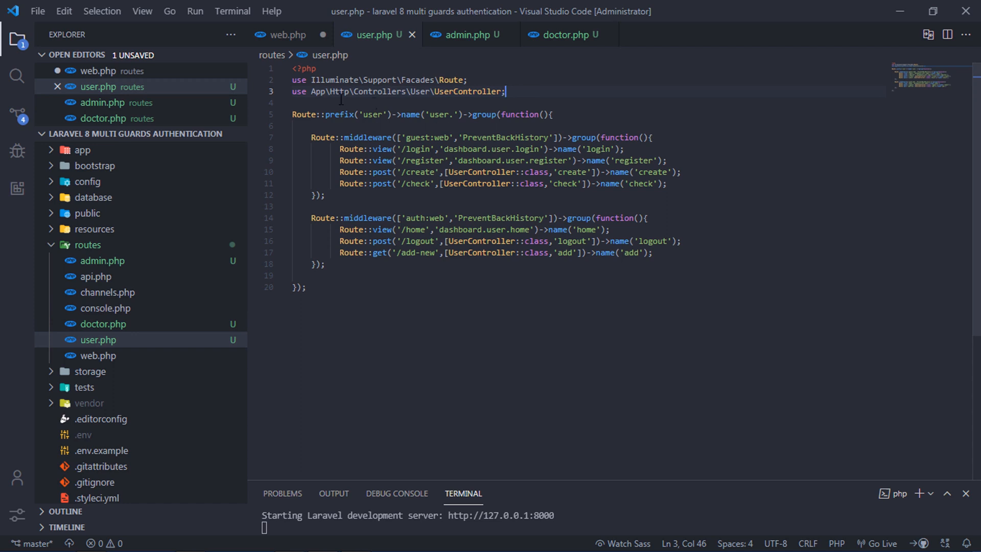
click(288, 34)
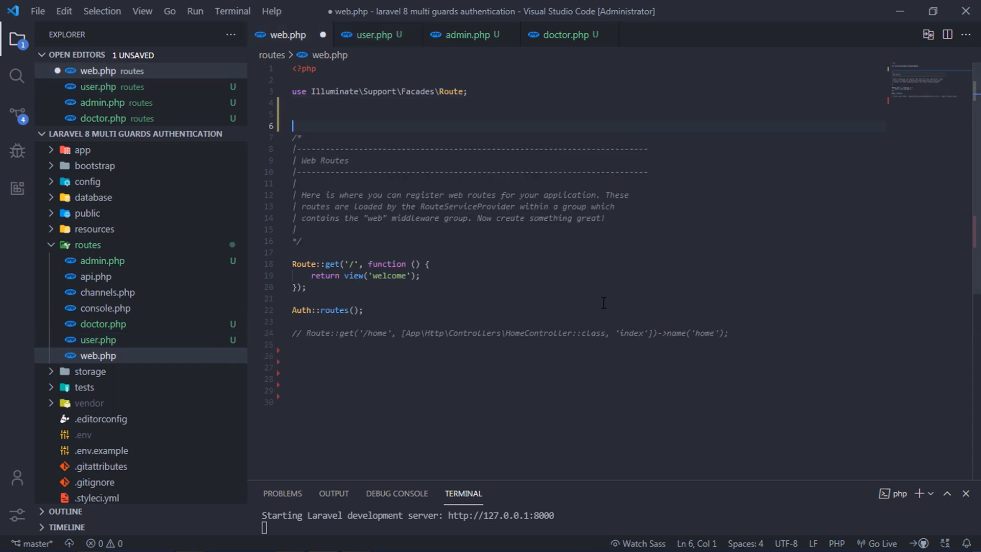
key(ctrl+s)
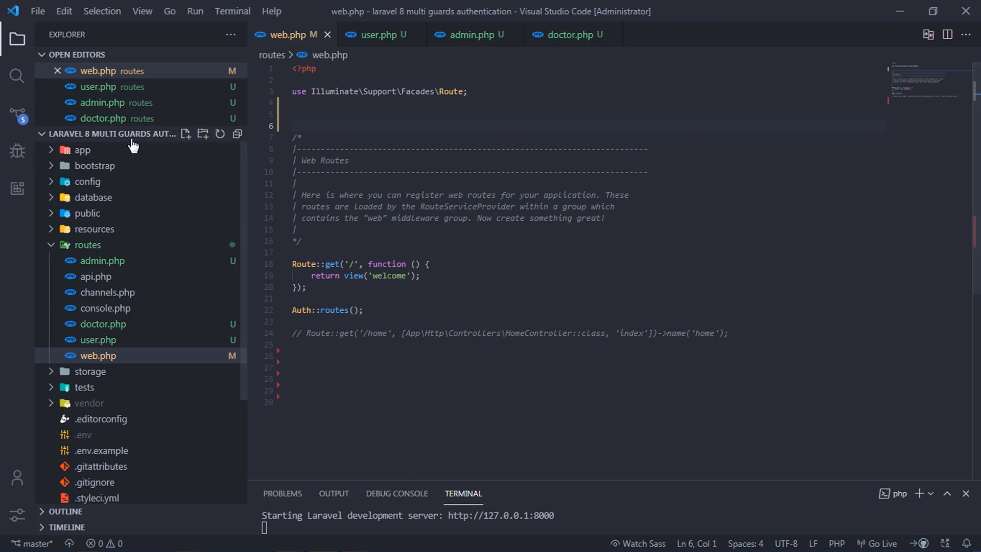
Expand app > Providers and open RouteServiceProvider.php
click(81, 150)
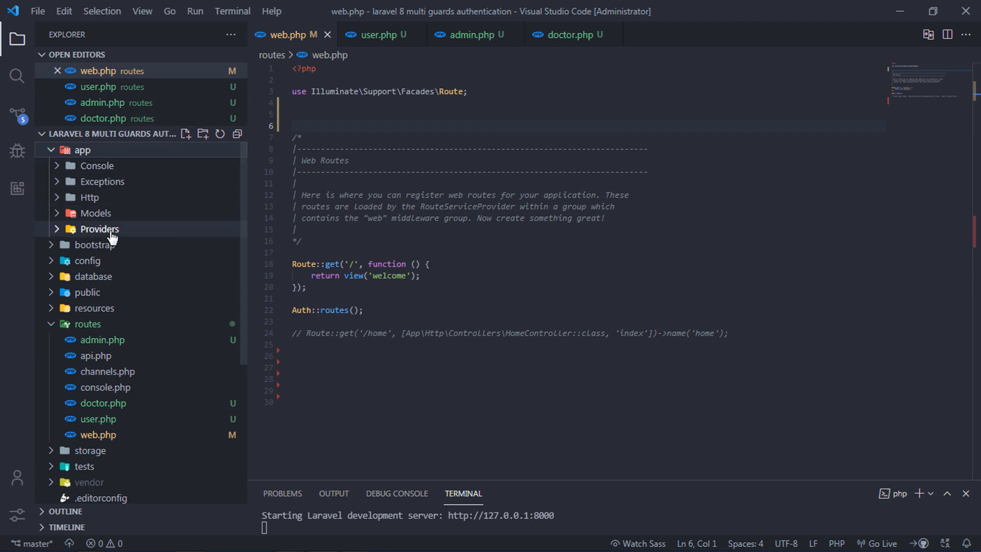
click(98, 229)
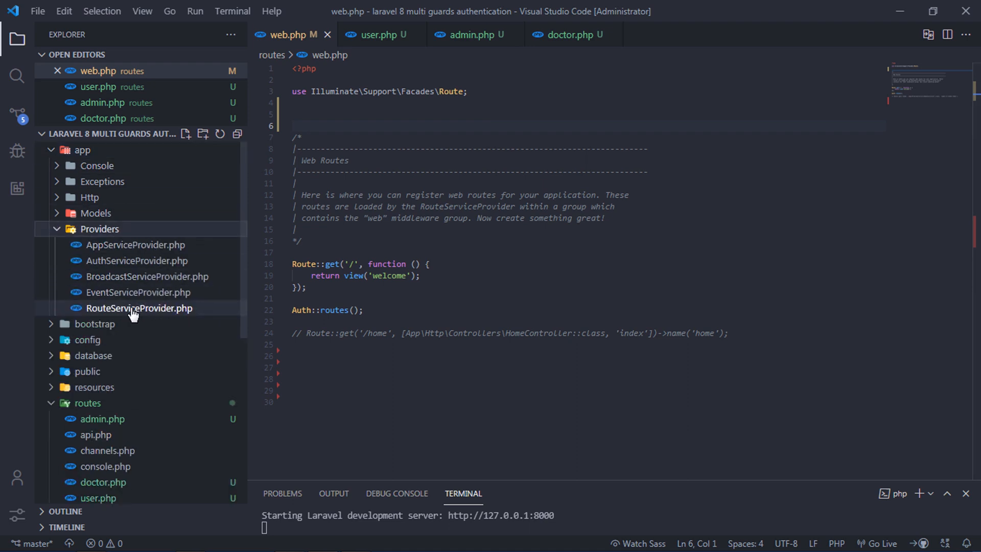
click(139, 307)
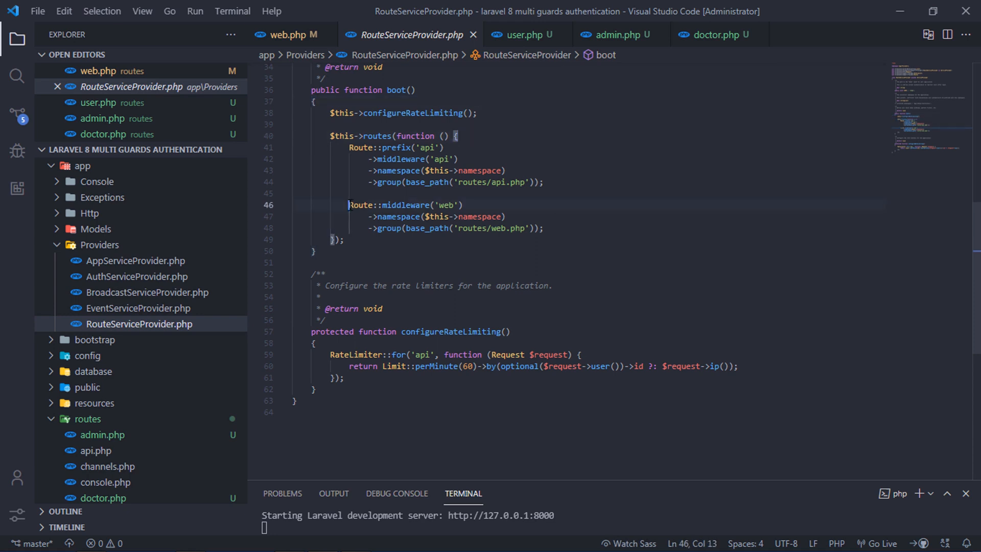
Duplicate the web route registration under a //User Route File comment, pointing it at user.php
drag(348, 204, 544, 228)
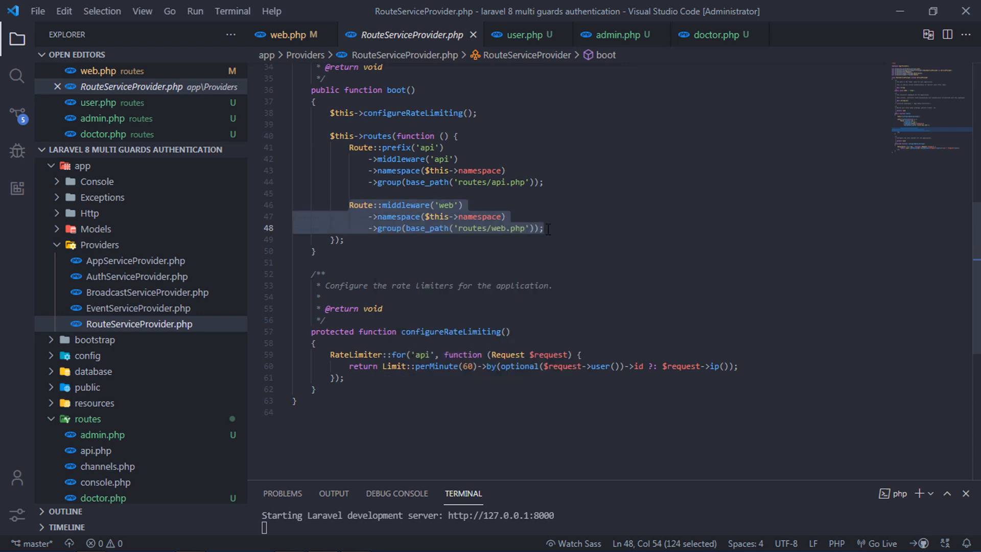
text(//User Route File)
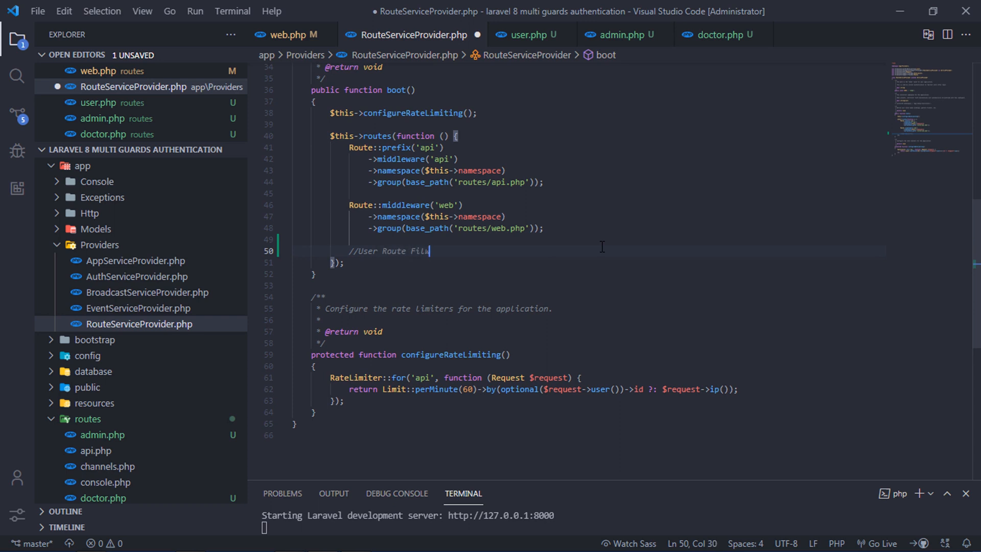
key(enter)
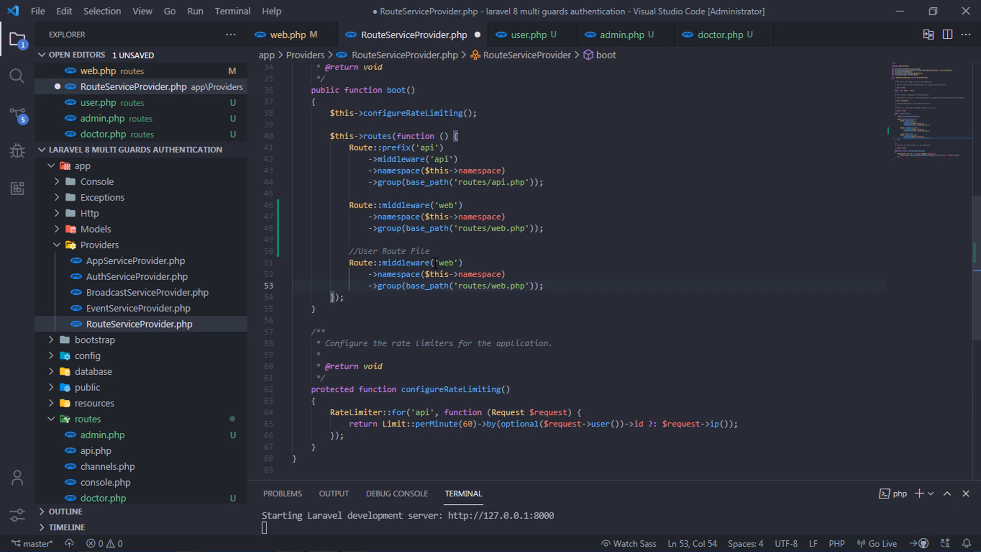
double_click(446, 262)
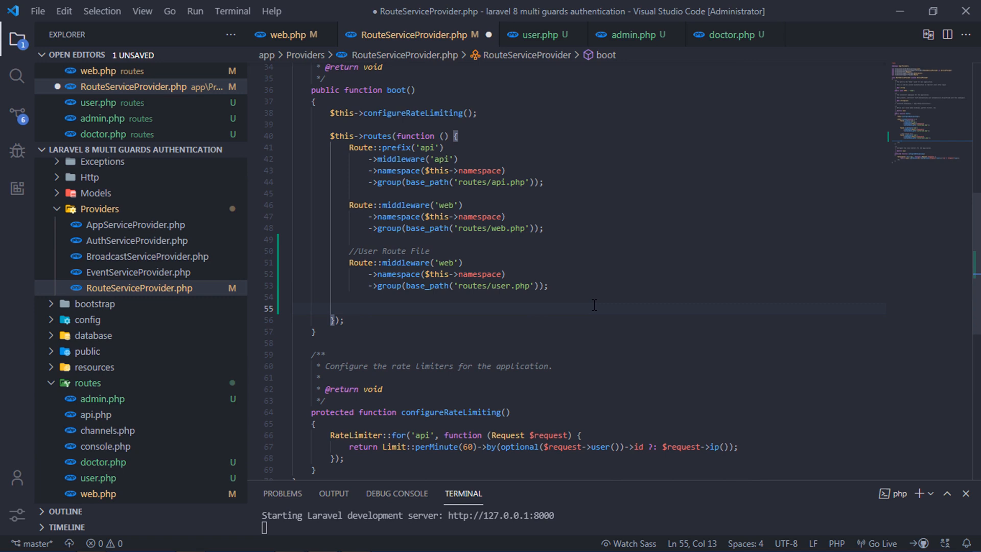
Add an //Admin Route File group loading routes/admin.php, followed by a blank line
text(//Admin Route File)
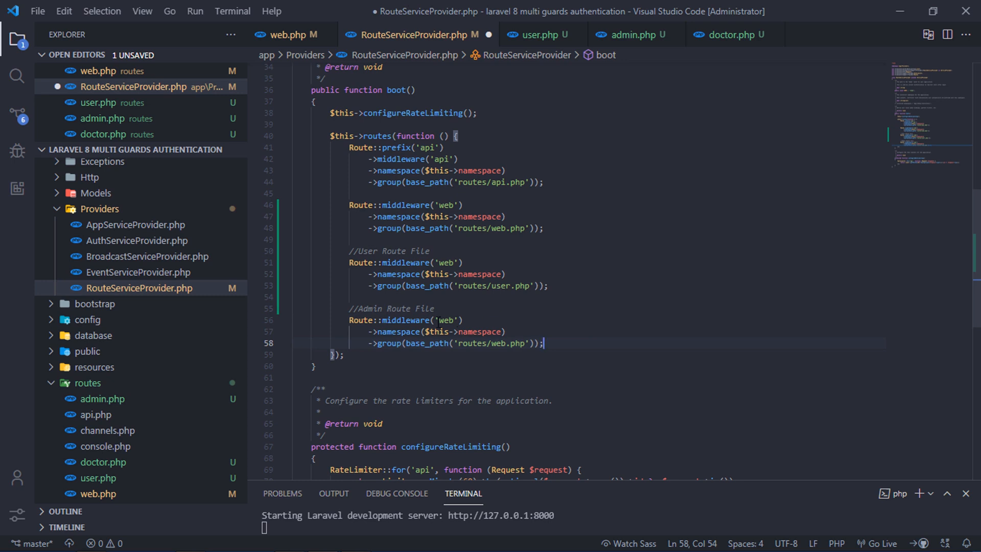
double_click(444, 320)
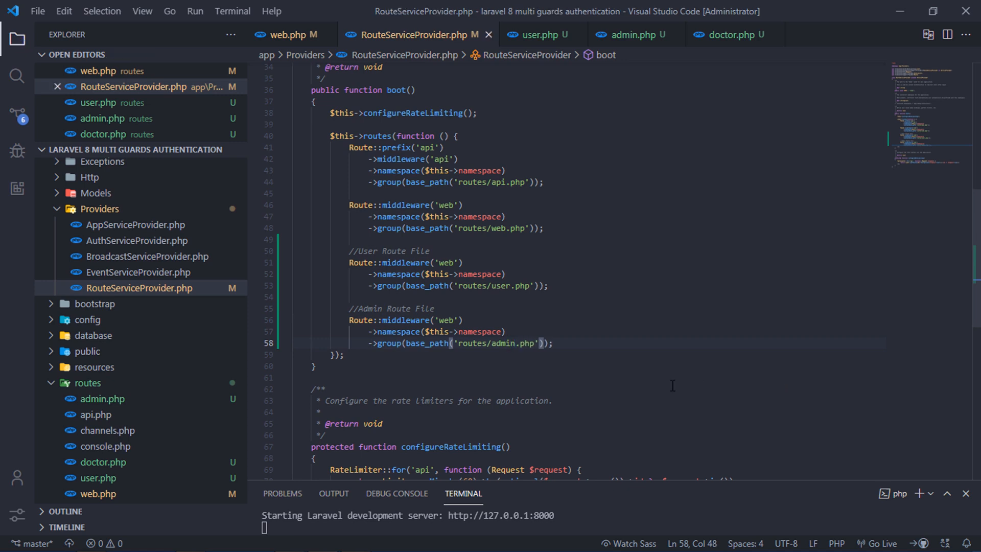
double_click(501, 343)
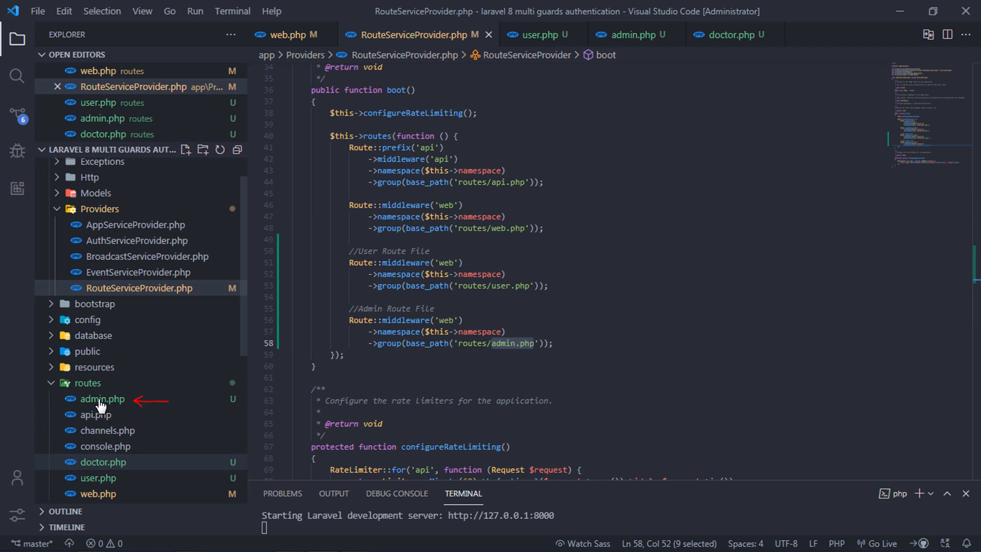
click(102, 399)
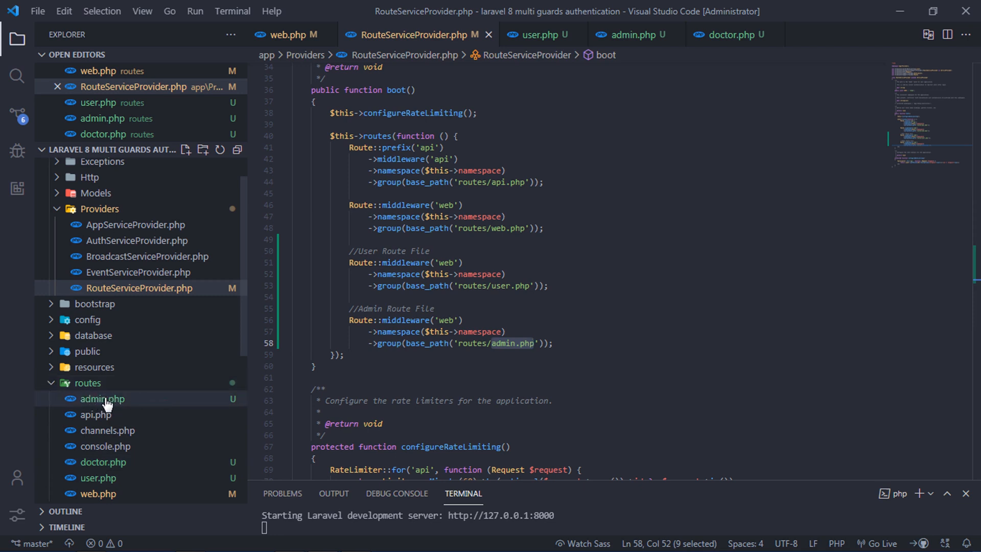
key(Enter)
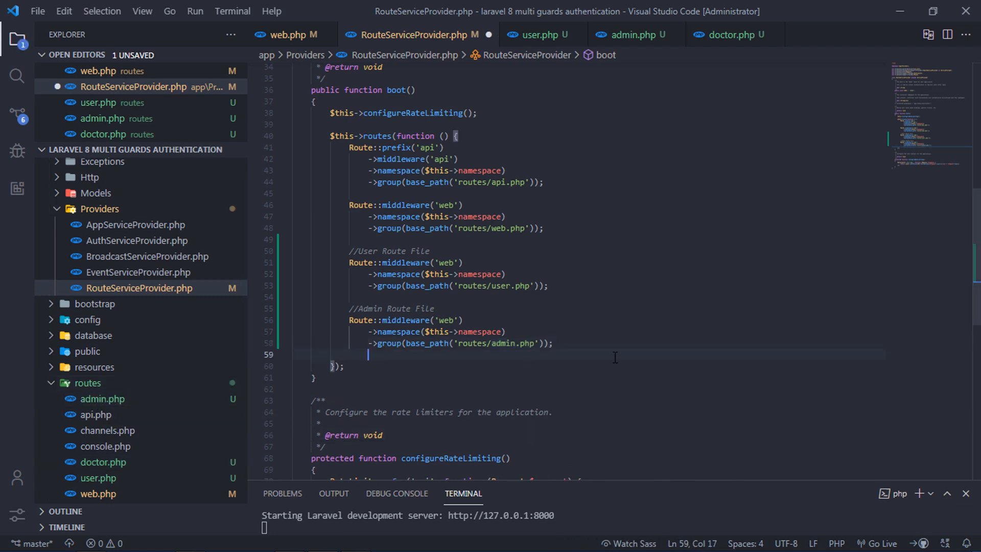
Add a //Doctor Route File group loading routes/doctor.php and save RouteServiceProvider.php
text(//Doctor Route File)
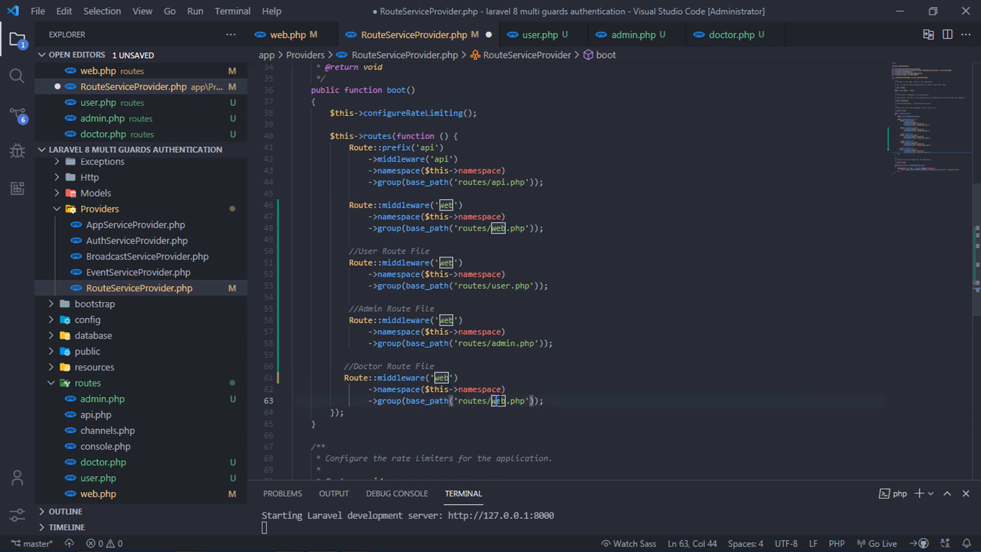
key(ctrl+s)
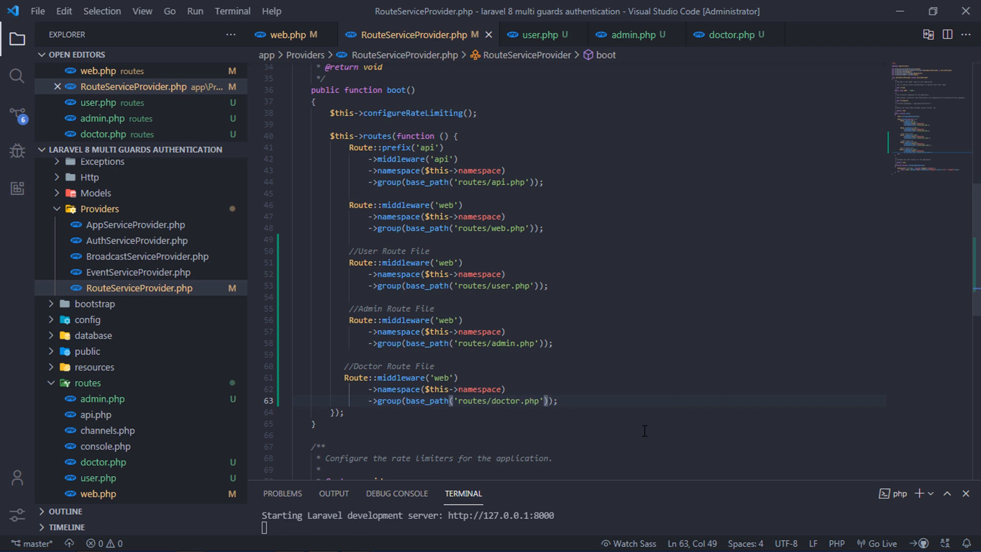
scroll(down, 3)
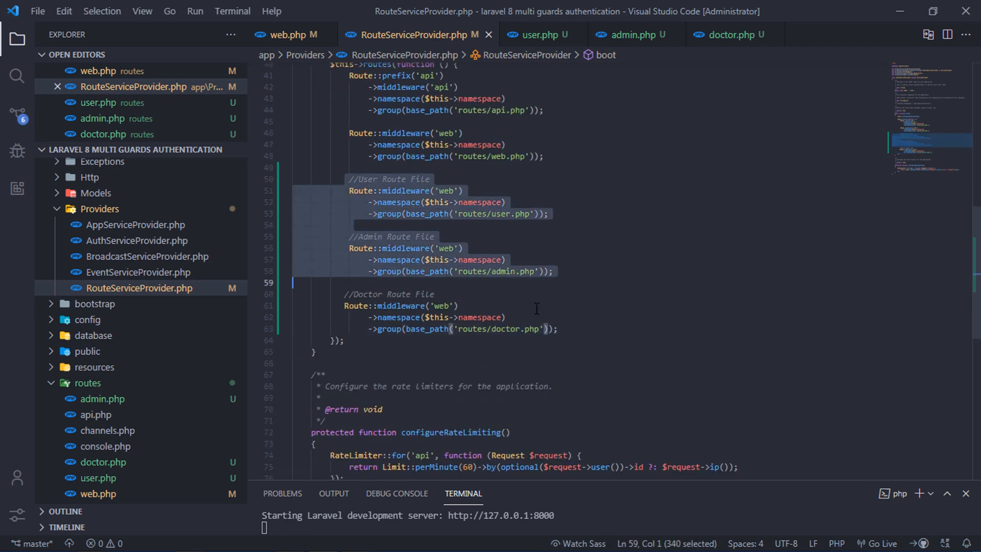
click(557, 328)
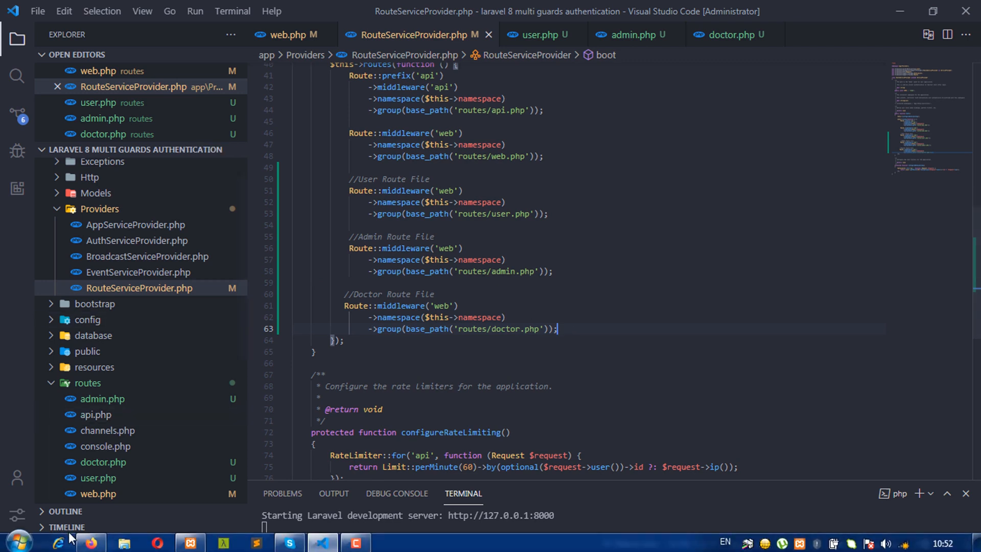
click(90, 542)
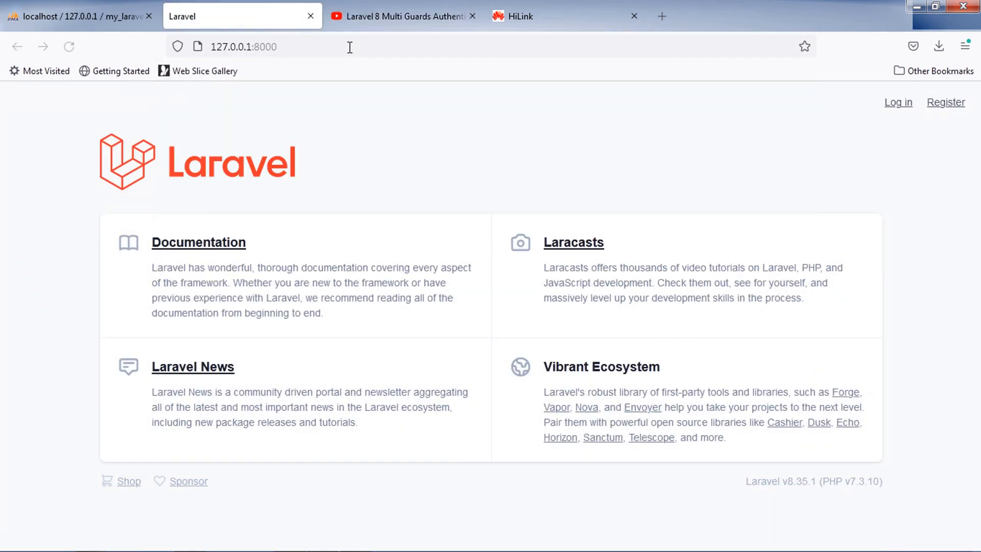
click(76, 16)
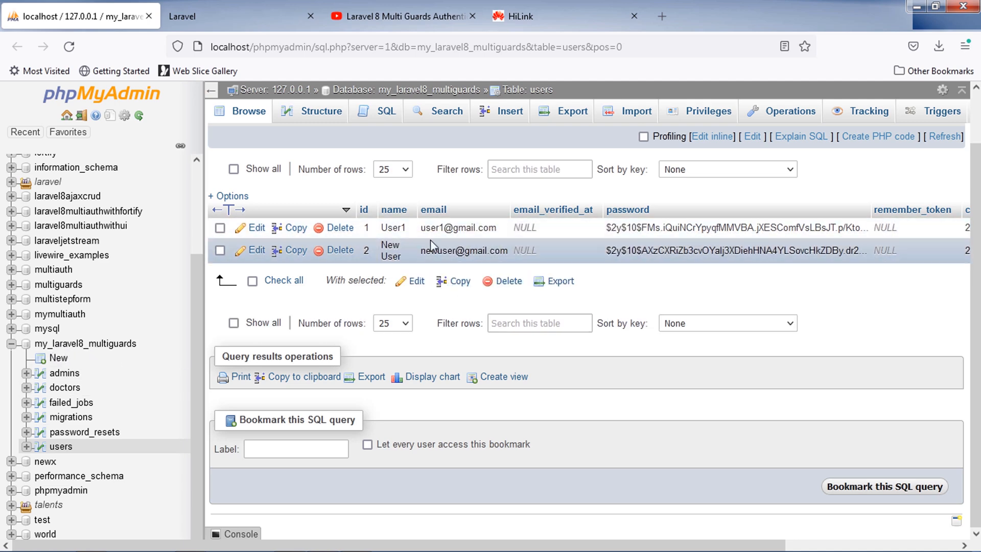
double_click(457, 228)
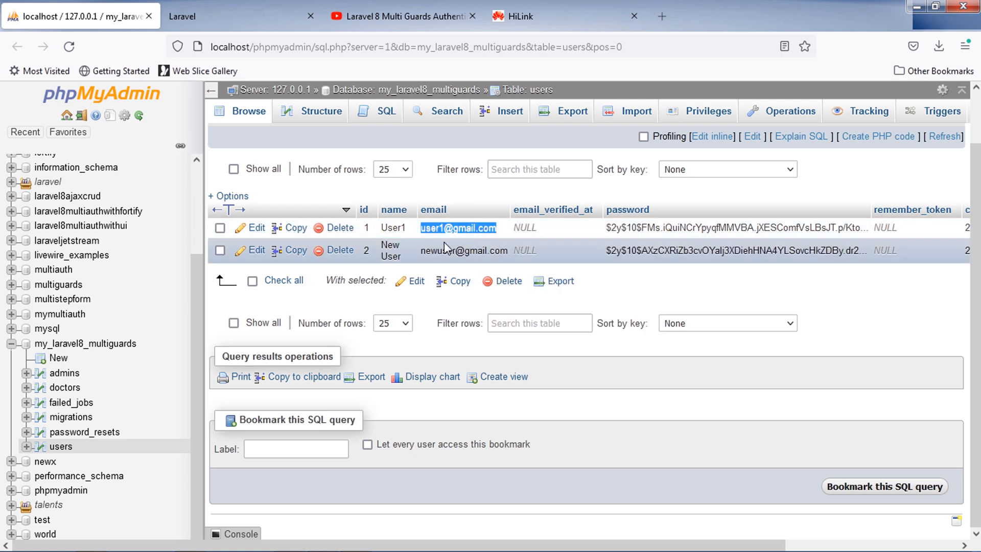
click(241, 16)
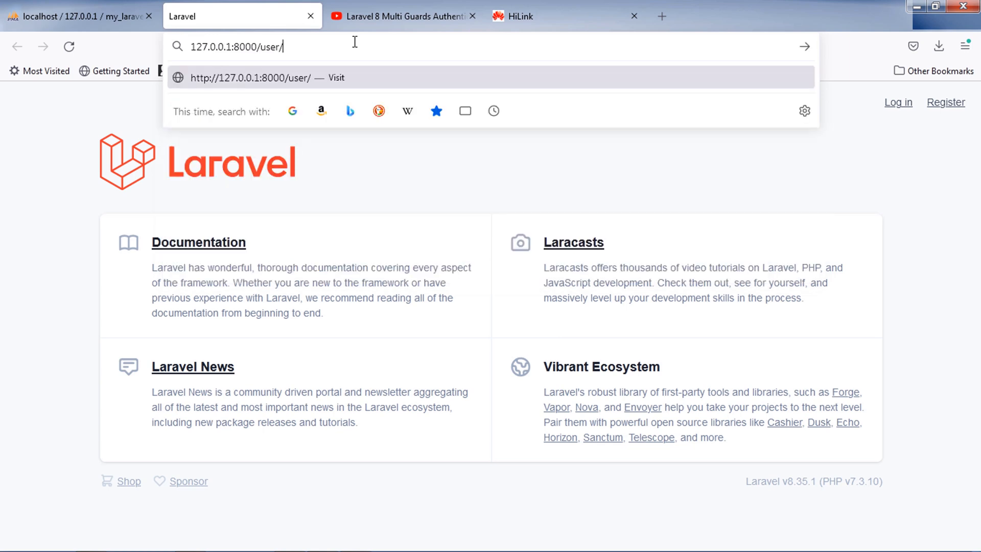
text(home)
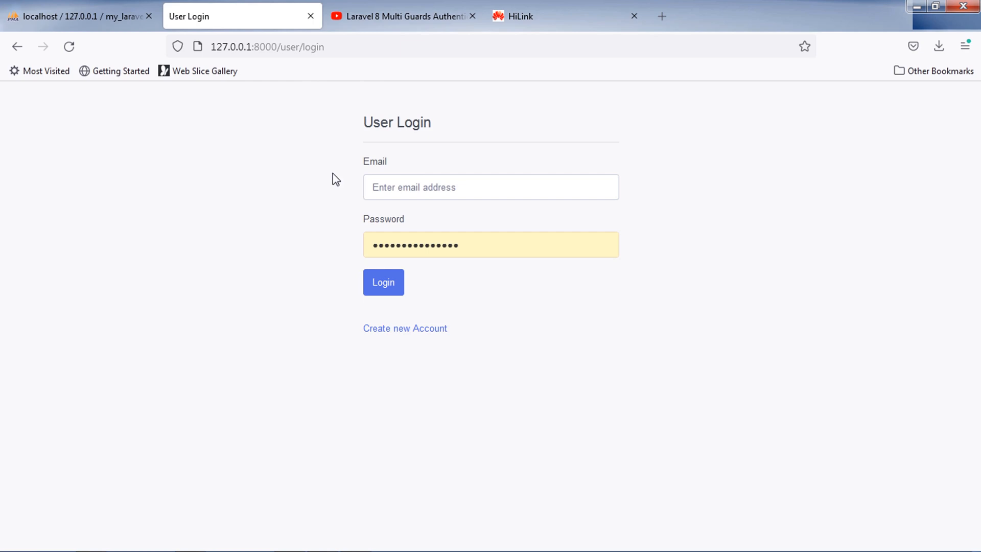
mouse_move(404, 73)
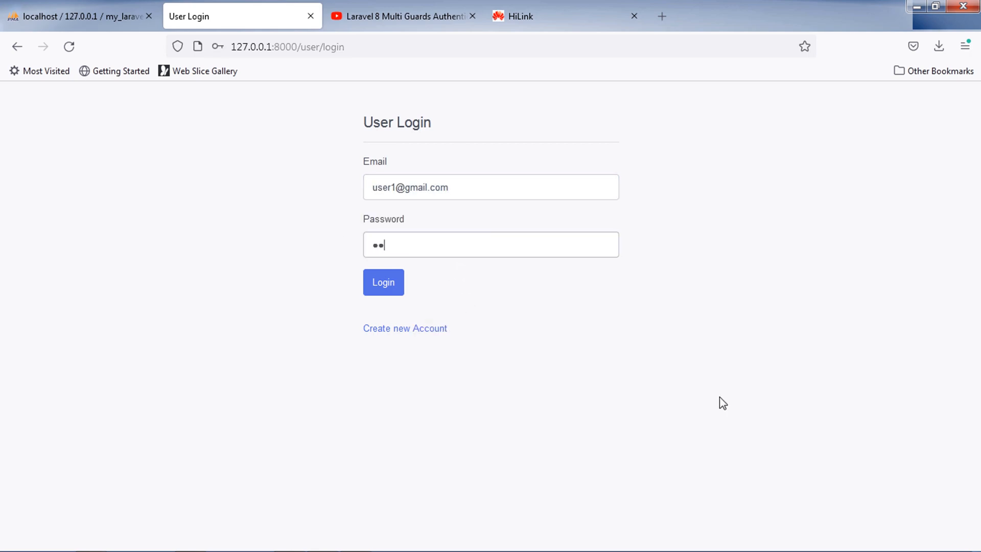
click(383, 282)
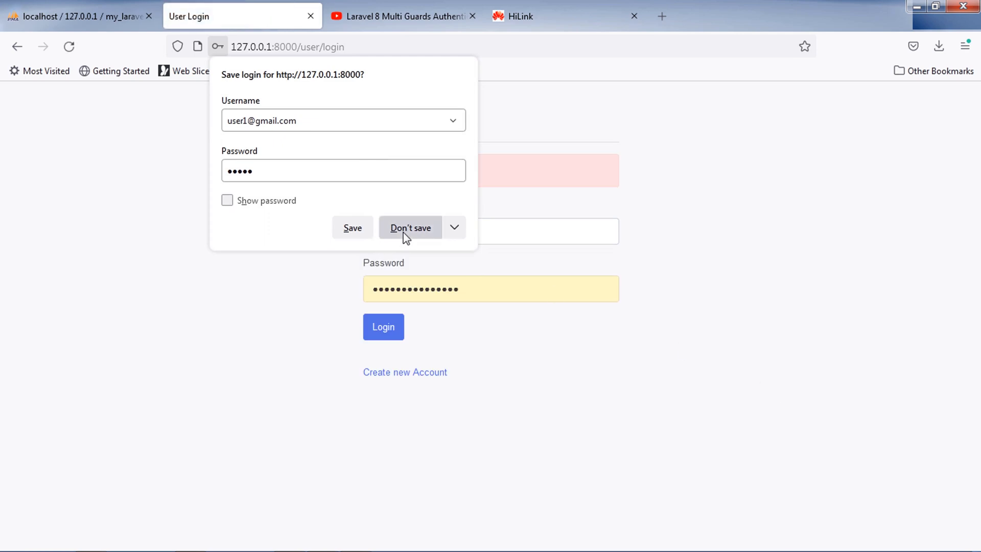
click(410, 227)
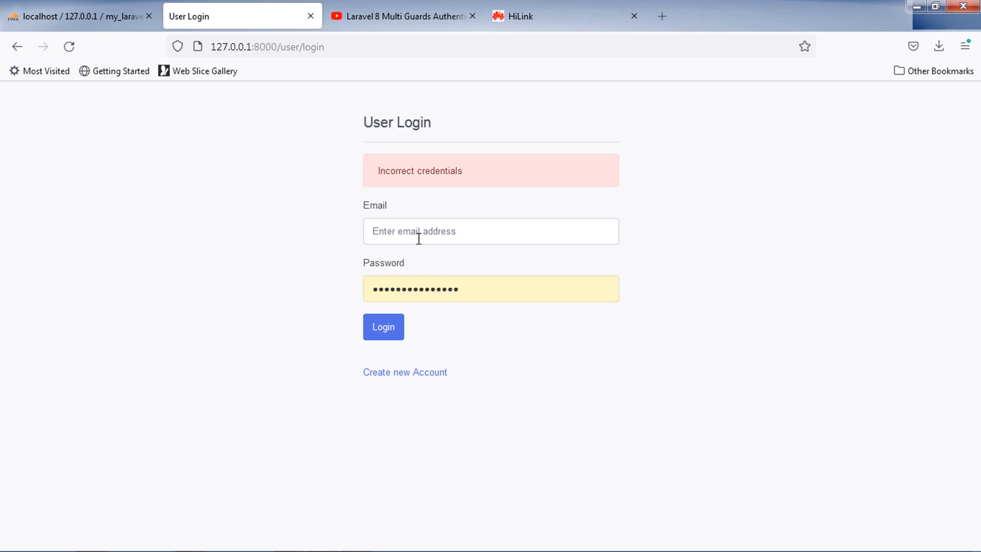
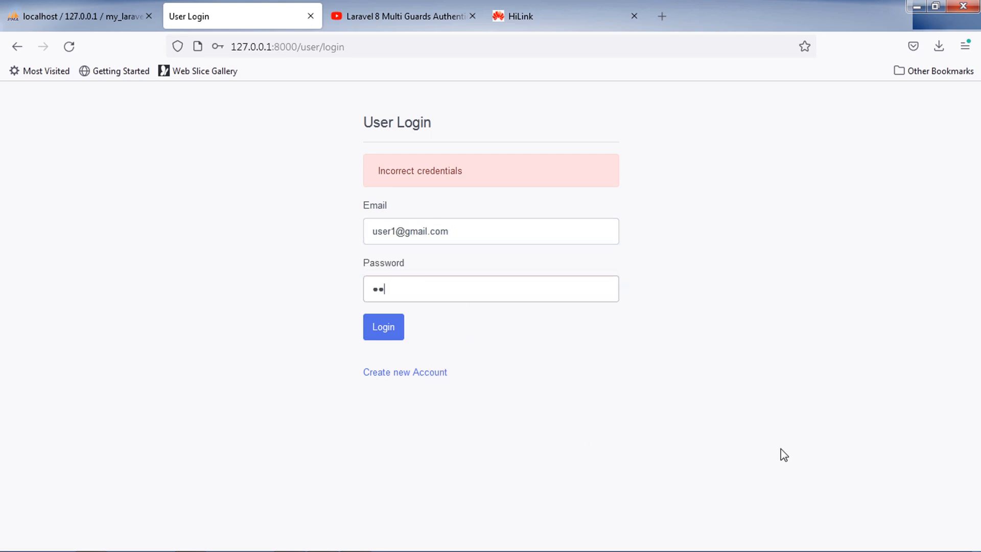
click(383, 326)
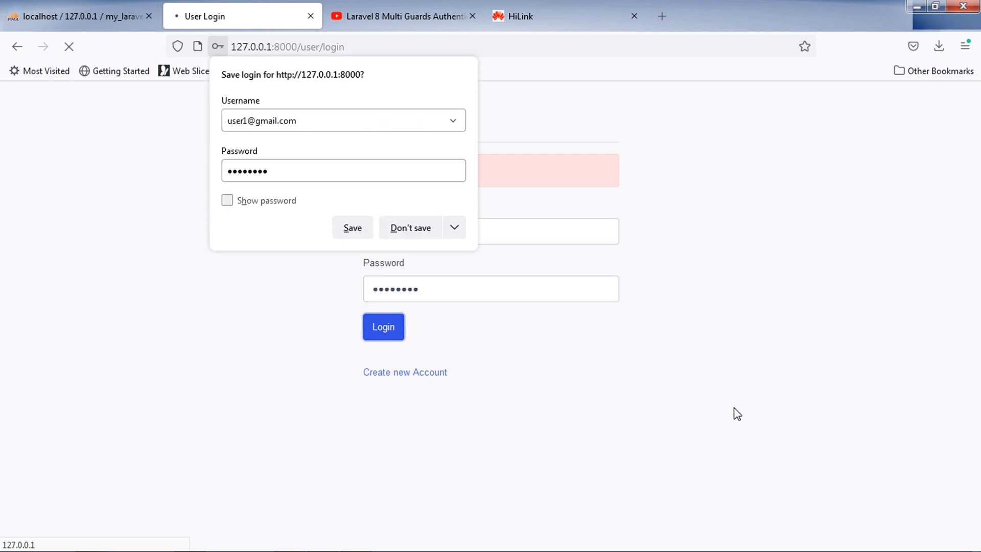
Decline saving the password, then visit /user/login to confirm it redirects to the dashboard
click(384, 326)
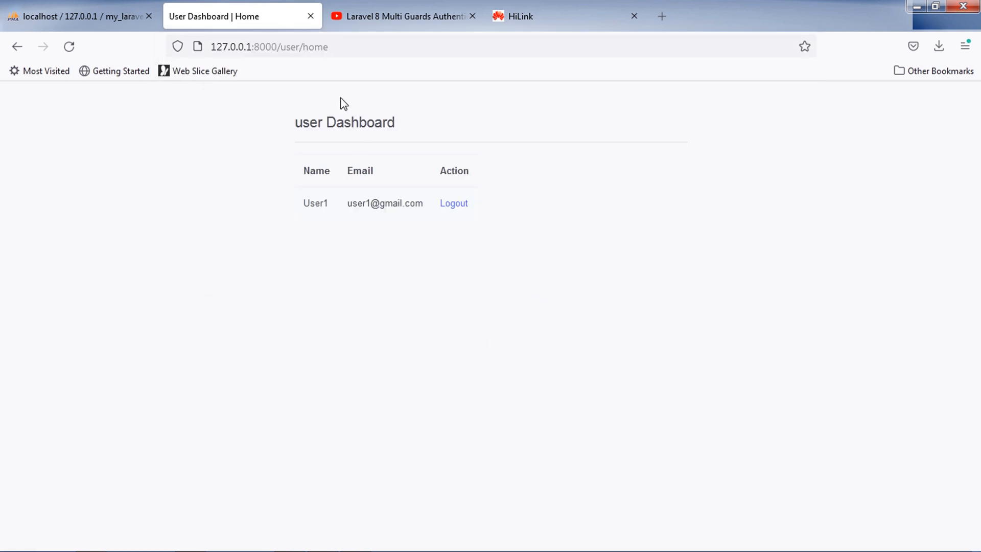
click(269, 47)
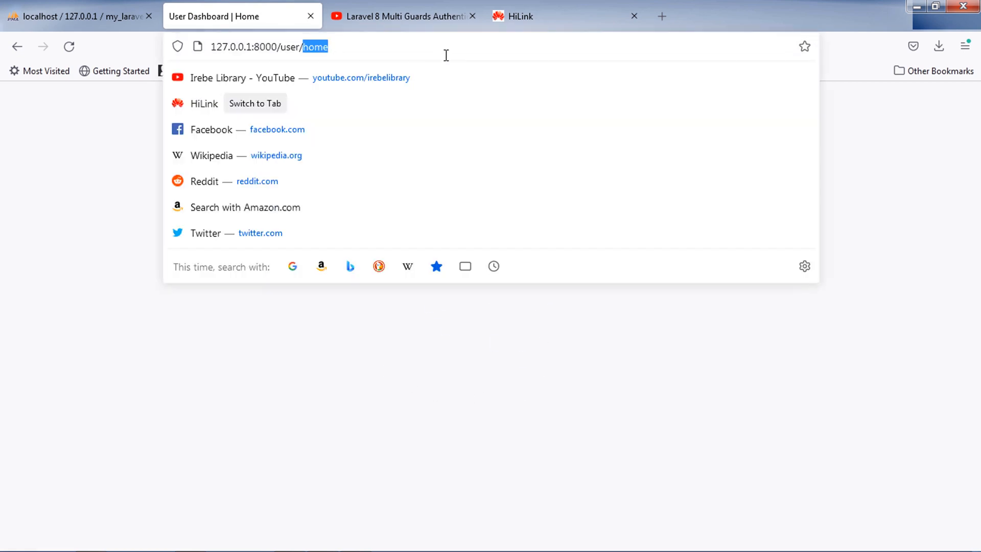
text(login)
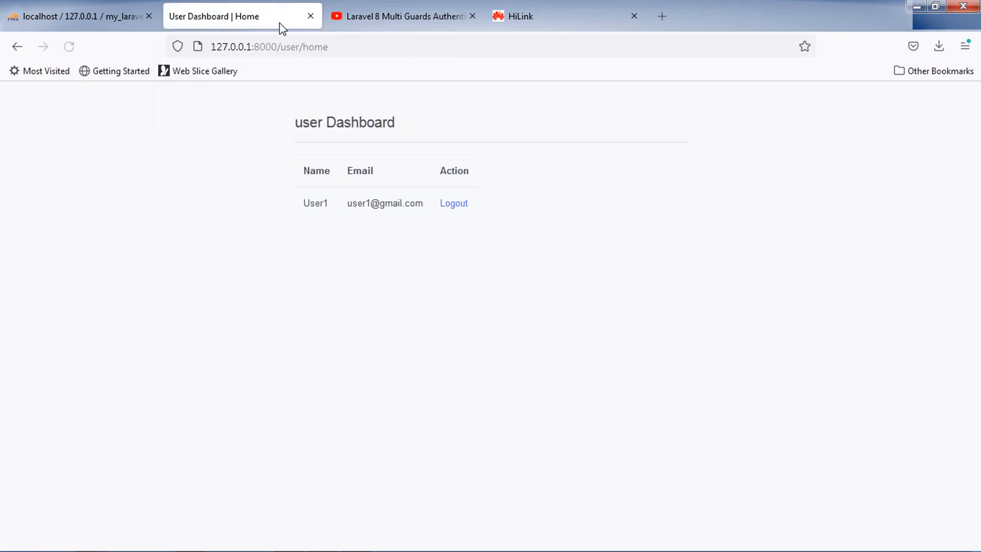
mouse_move(306, 66)
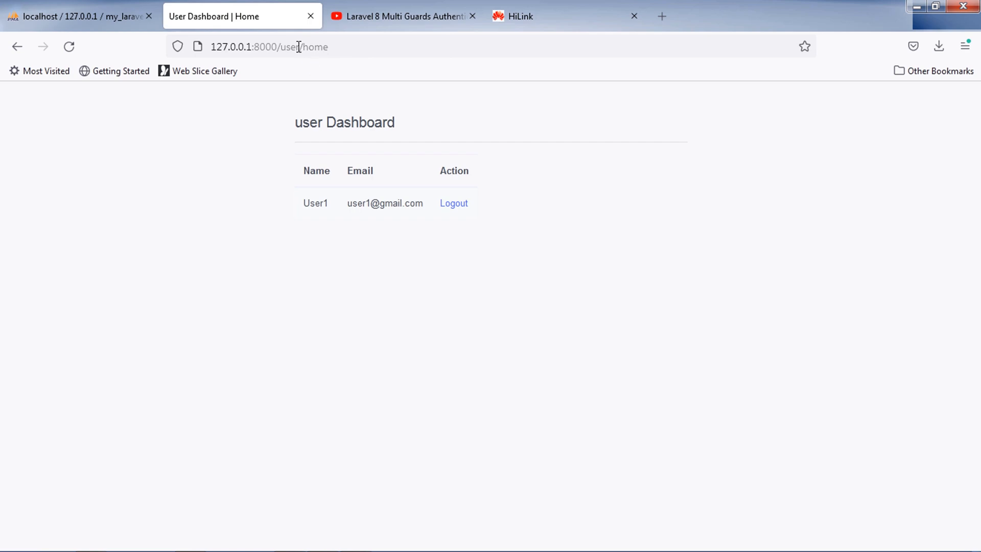
click(316, 47)
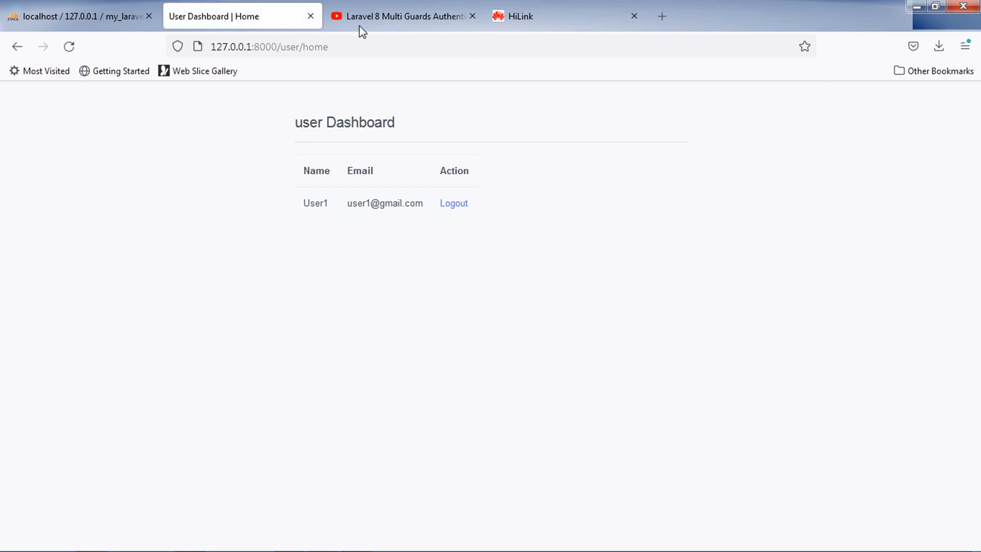
mouse_move(357, 110)
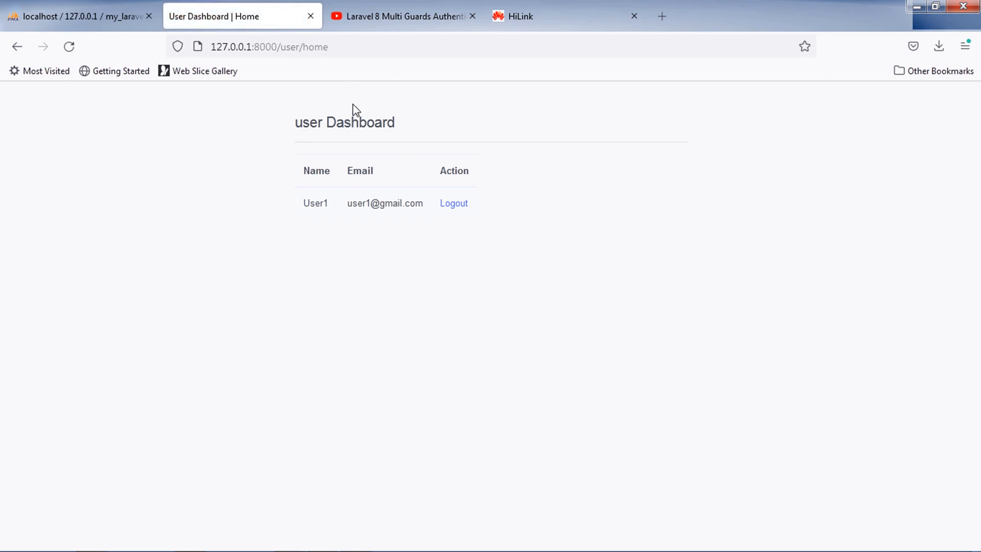